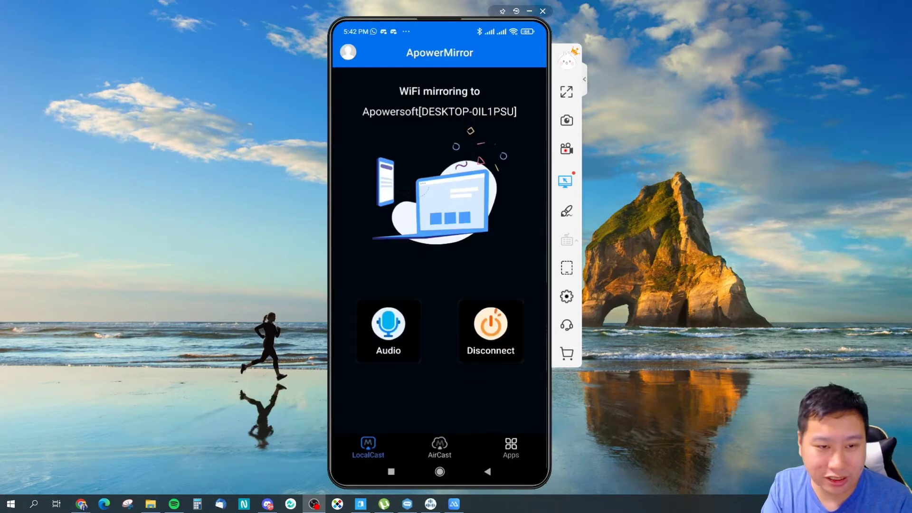
{"action": "mouse_move", "coordinate": [496, 180]}
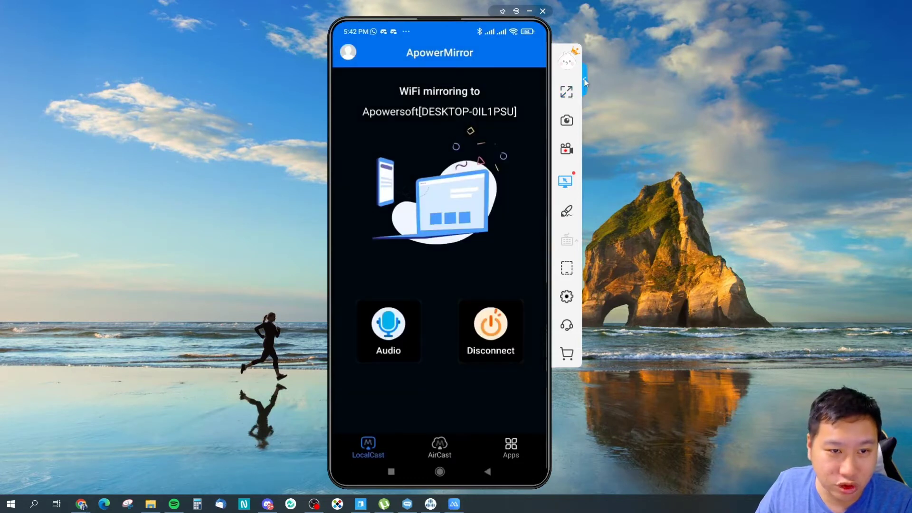
Expand the mirrored phone screen to full-screen mode from the side toolbar.
{"action": "left_click", "coordinate": [566, 92]}
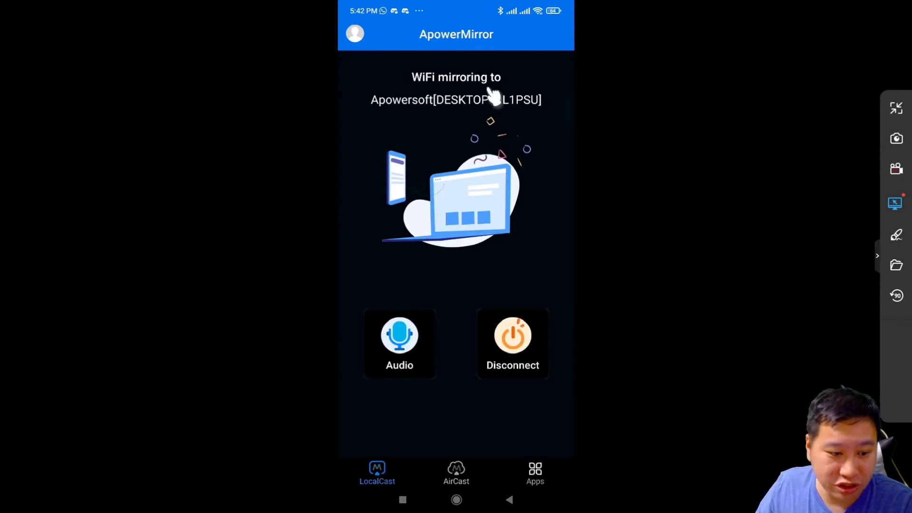
{"action": "mouse_move", "coordinate": [895, 150]}
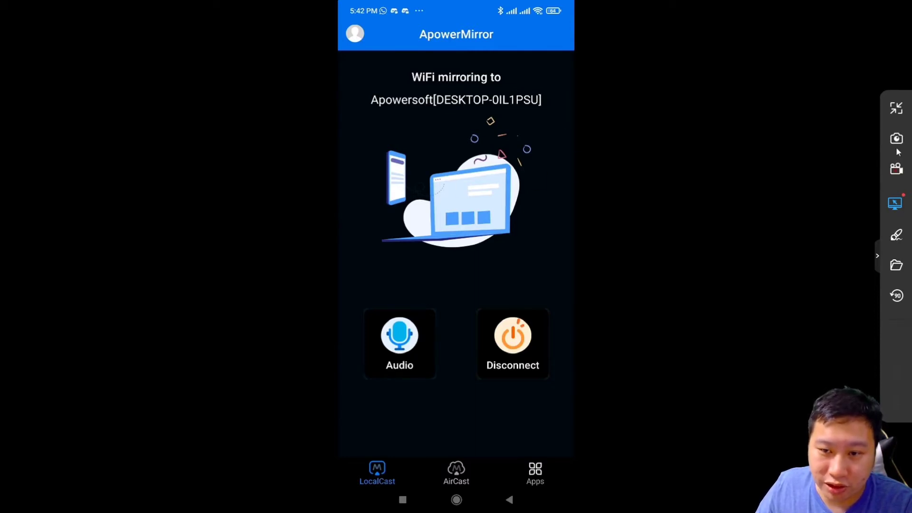
{"action": "mouse_move", "coordinate": [896, 169]}
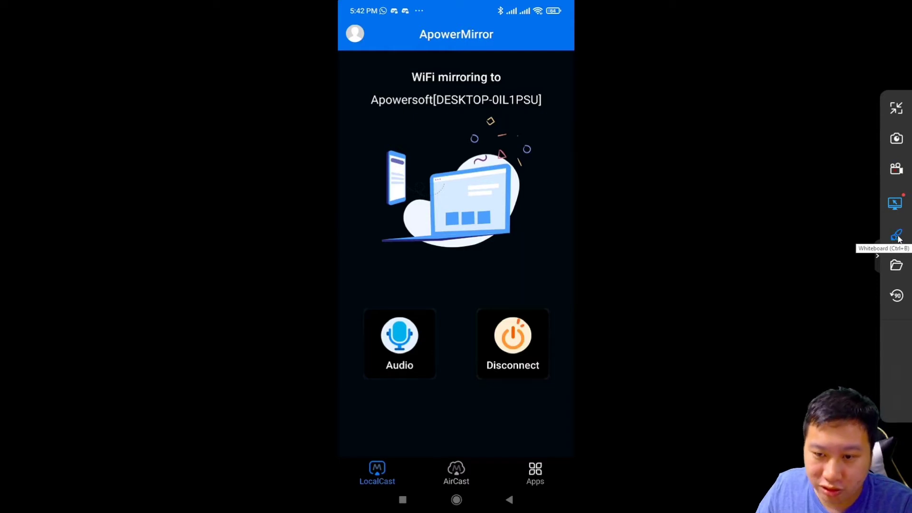
{"action": "mouse_move", "coordinate": [890, 248]}
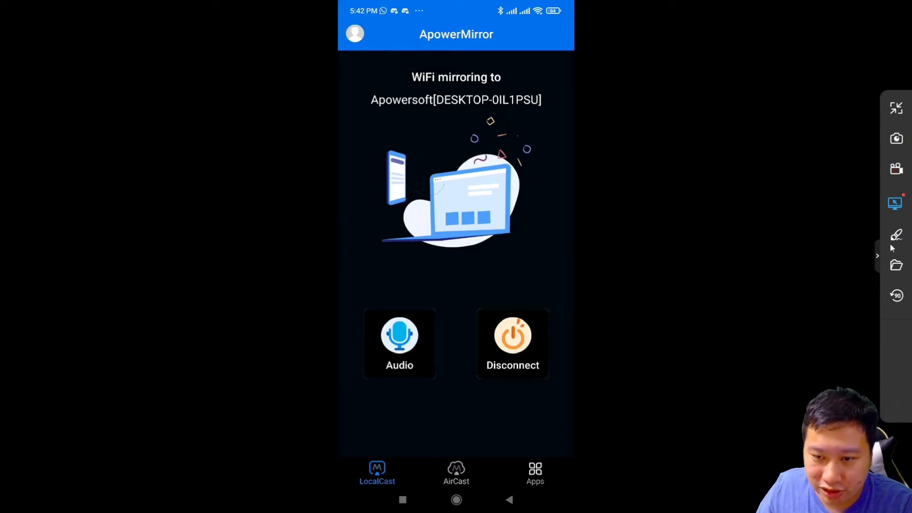
{"action": "mouse_move", "coordinate": [894, 170]}
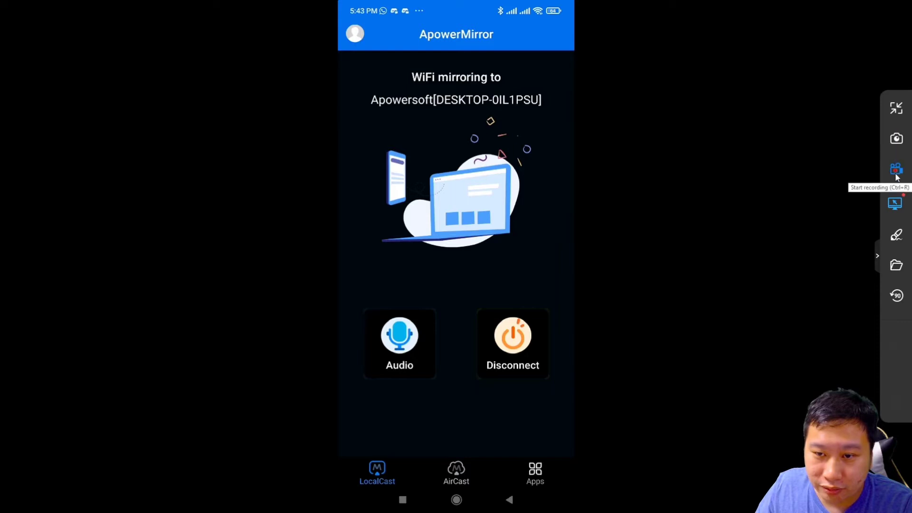
{"action": "left_click", "coordinate": [895, 169]}
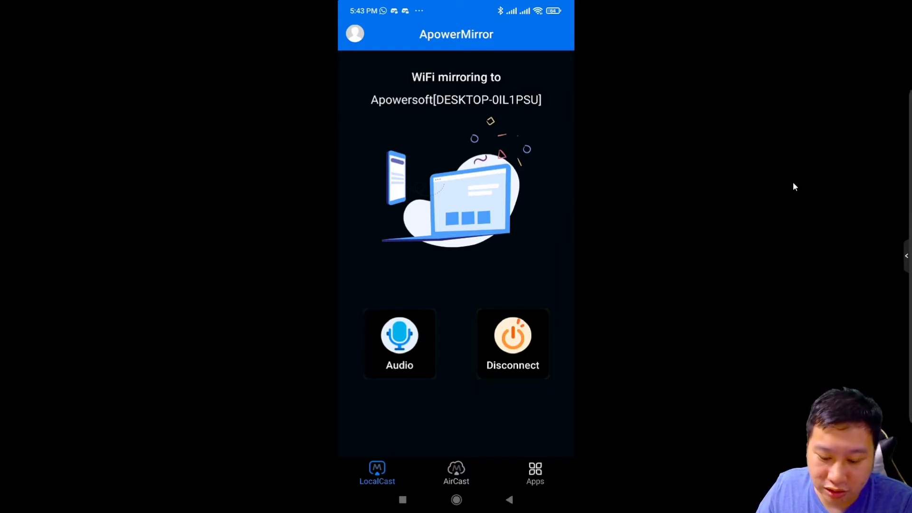
{"action": "left_click", "coordinate": [533, 472]}
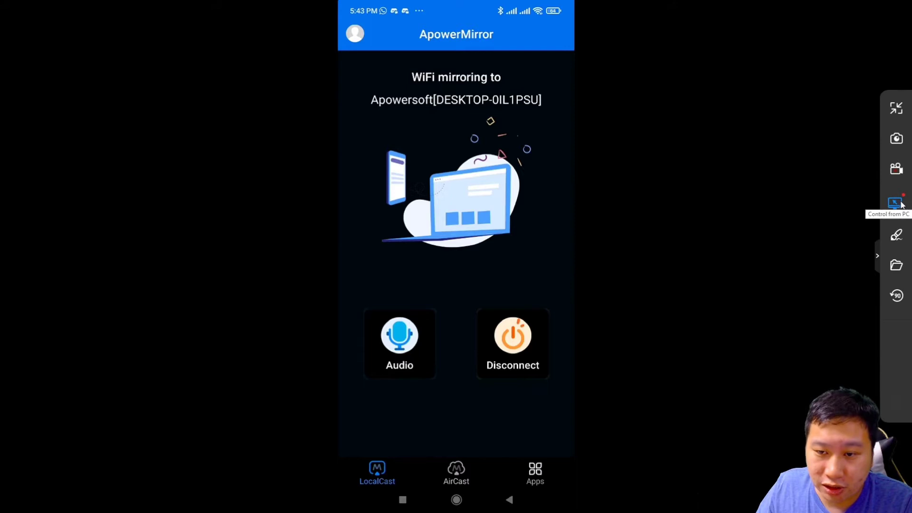
{"action": "mouse_move", "coordinate": [895, 234]}
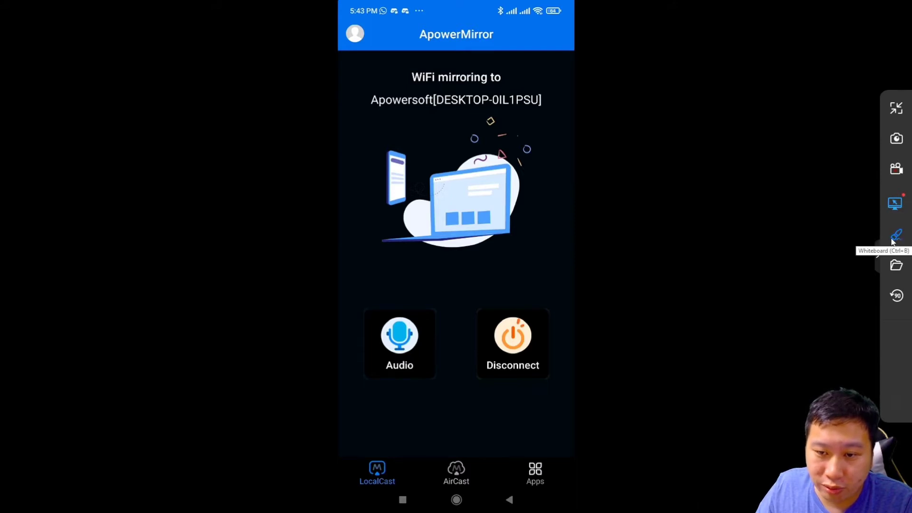
Enable Whiteboard drawing, test red and black pen strokes over the illustration, and undo them.
{"action": "left_click", "coordinate": [895, 235]}
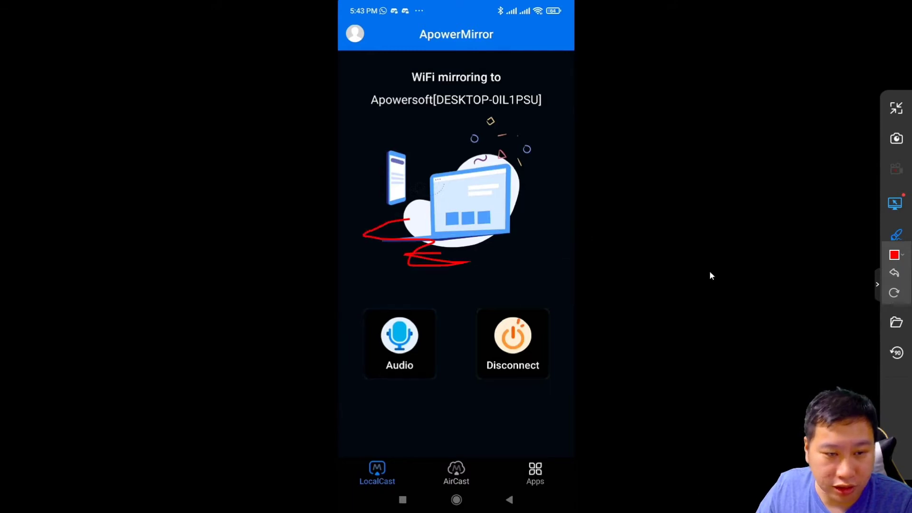
{"action": "left_click", "coordinate": [895, 272]}
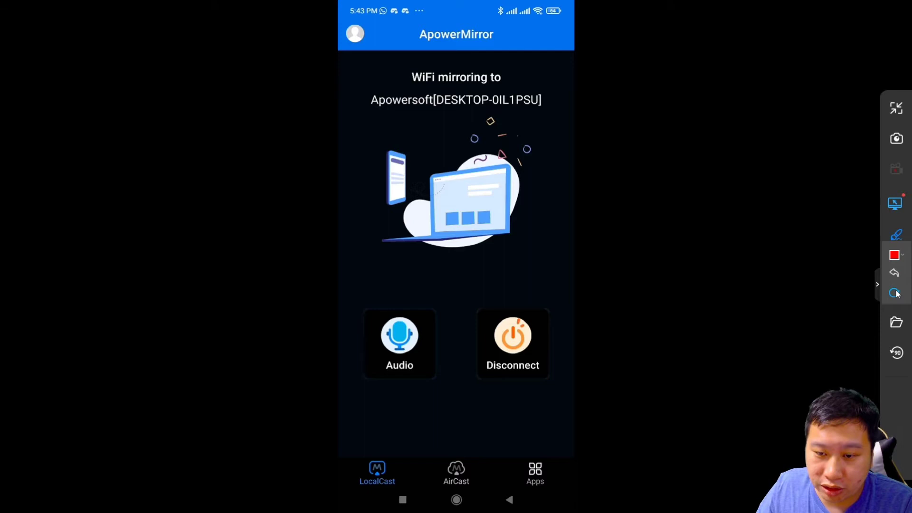
{"action": "left_click", "coordinate": [895, 254]}
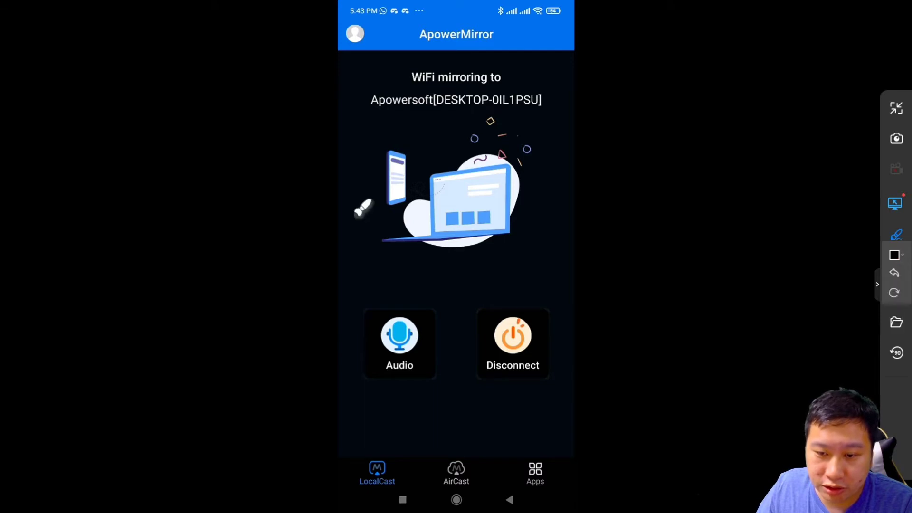
{"action": "left_click_drag", "start_coordinate": [477, 192], "coordinate": [465, 224]}
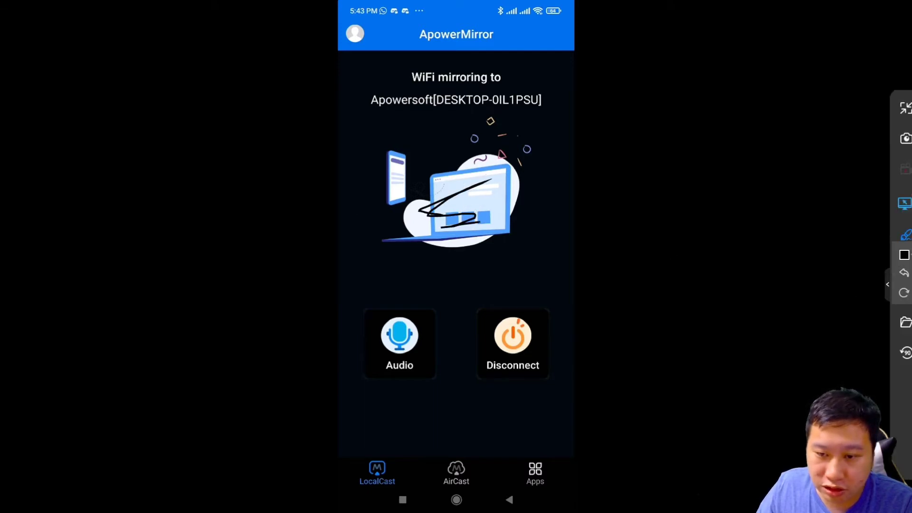
{"action": "left_click", "coordinate": [894, 234]}
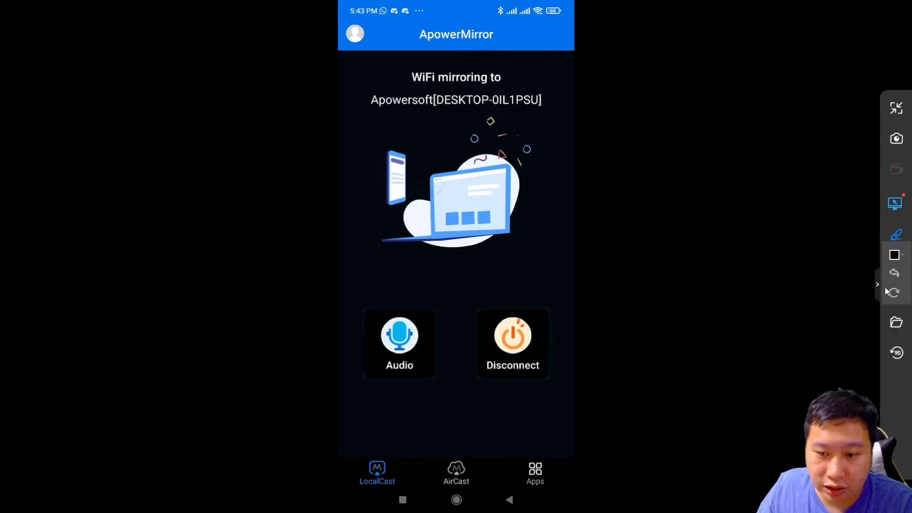
{"action": "mouse_move", "coordinate": [894, 203]}
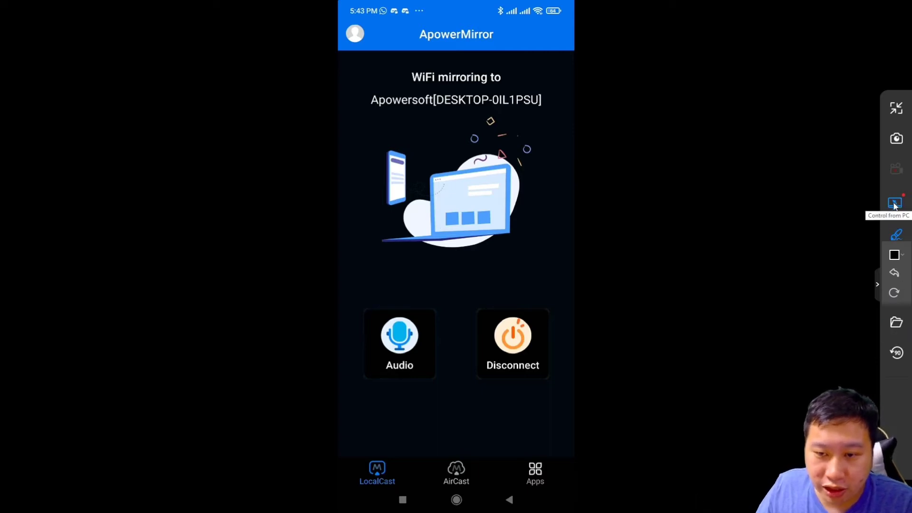
{"action": "mouse_move", "coordinate": [907, 284]}
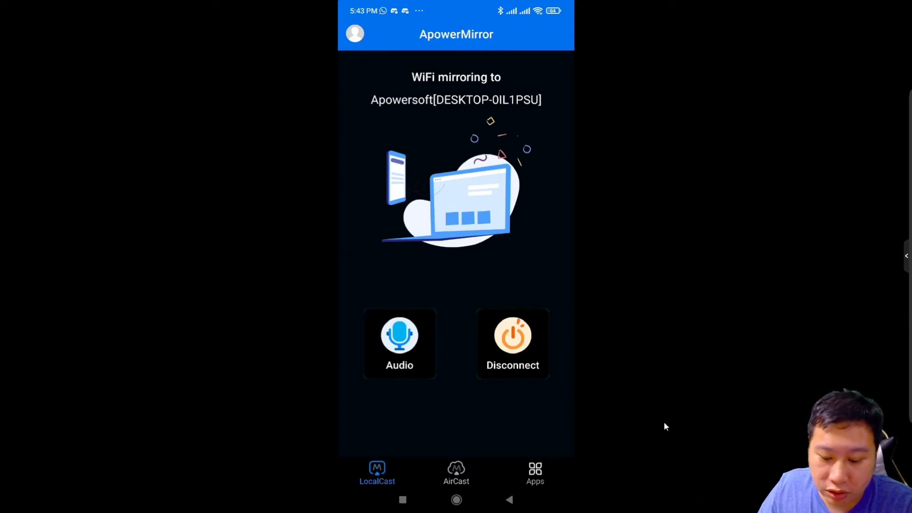
{"action": "mouse_move", "coordinate": [614, 406]}
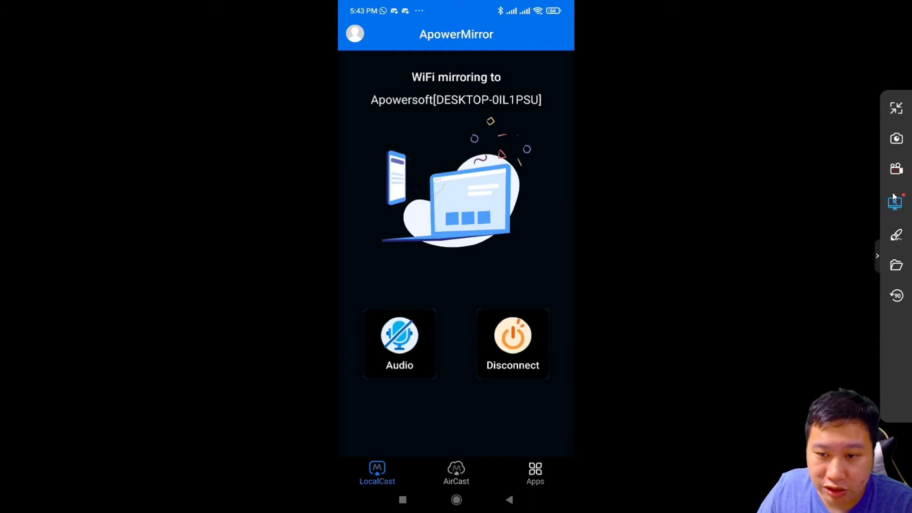
{"action": "mouse_move", "coordinate": [894, 279]}
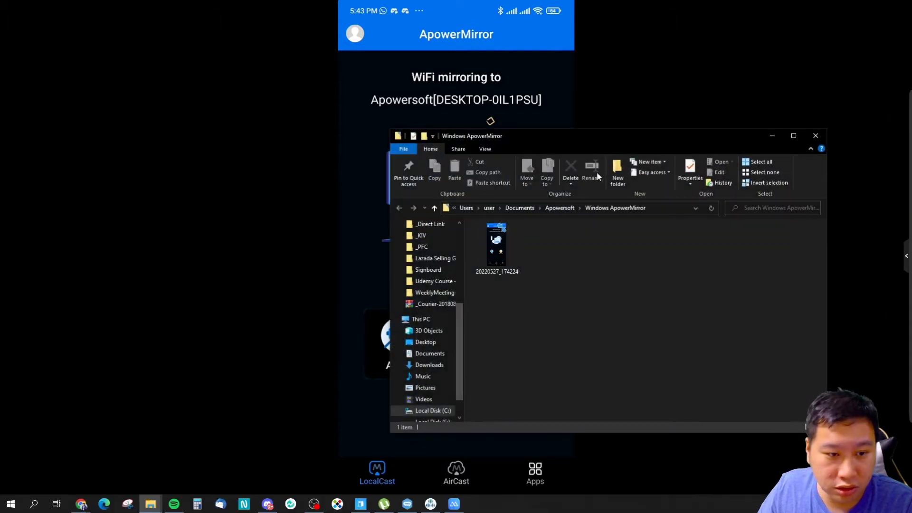
{"action": "mouse_move", "coordinate": [497, 246]}
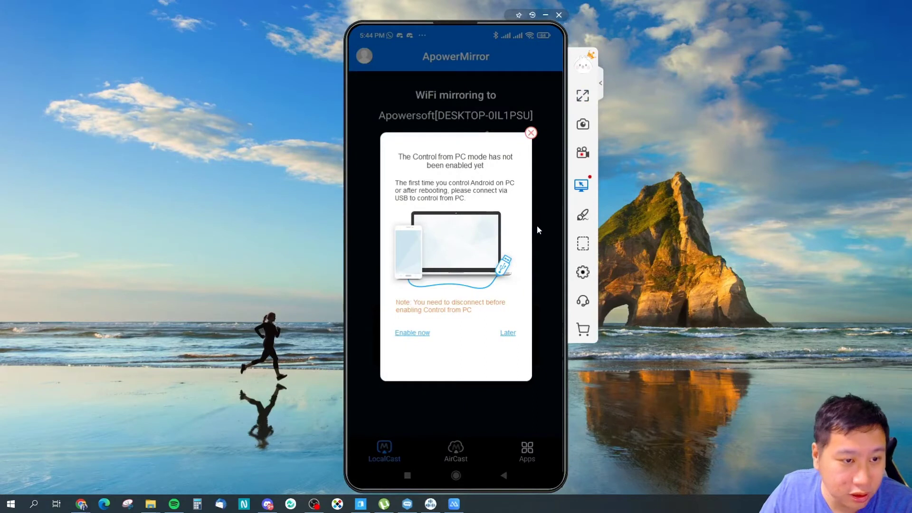
{"action": "mouse_move", "coordinate": [433, 278]}
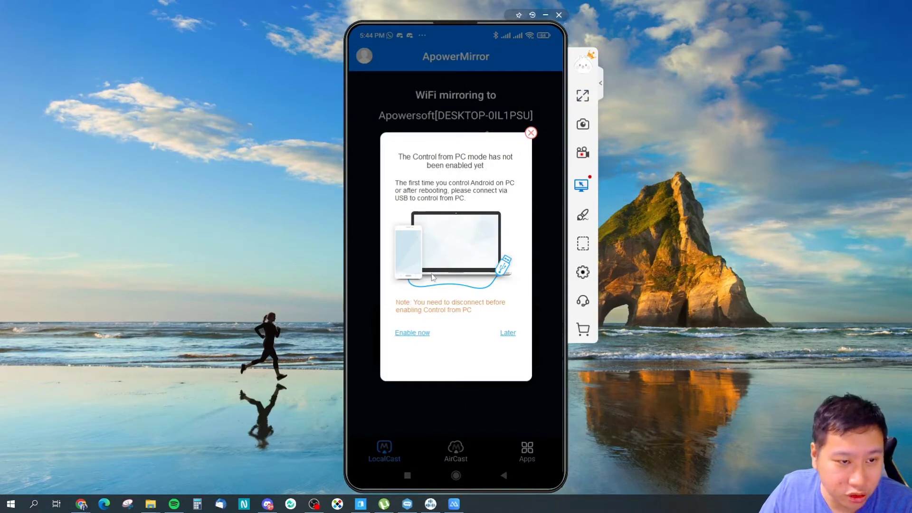
Close the Control from PC notice so the PC screen connects to Apowersoft[M2012K11AG].
{"action": "left_click", "coordinate": [507, 332]}
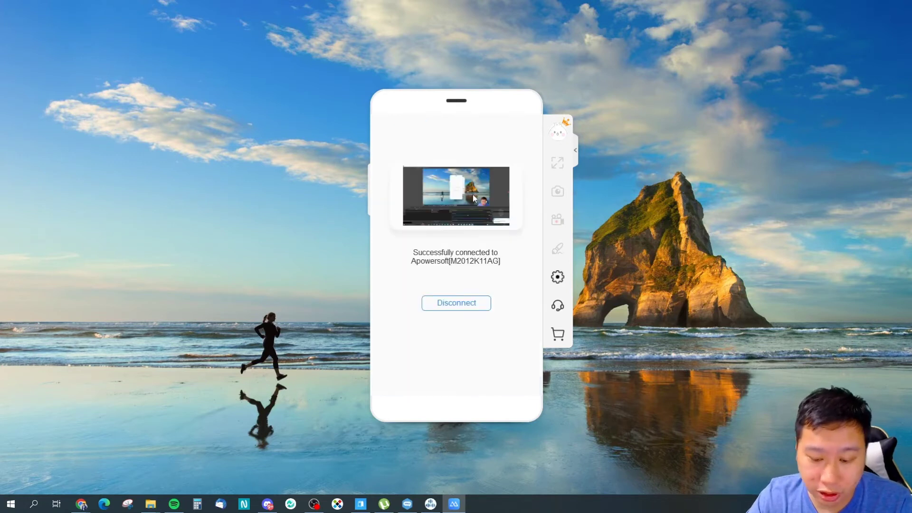
Disconnect the phone and reconnect it over WiFi so the screen-capture approval prompt appears.
{"action": "left_click", "coordinate": [455, 302]}
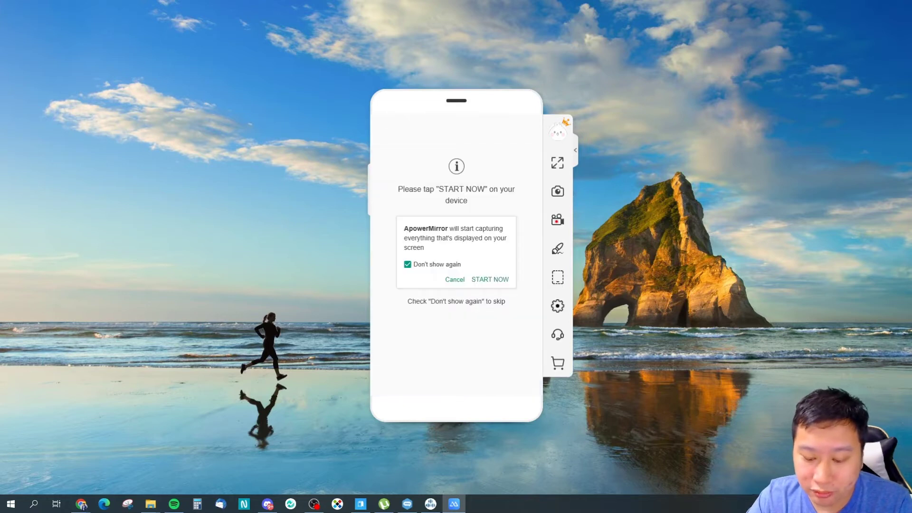
{"action": "left_click", "coordinate": [489, 279]}
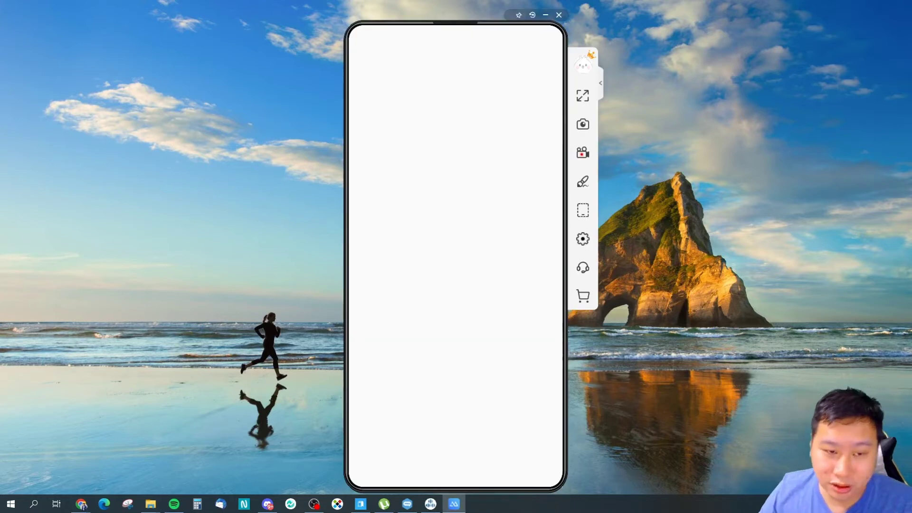
{"action": "mouse_move", "coordinate": [553, 181]}
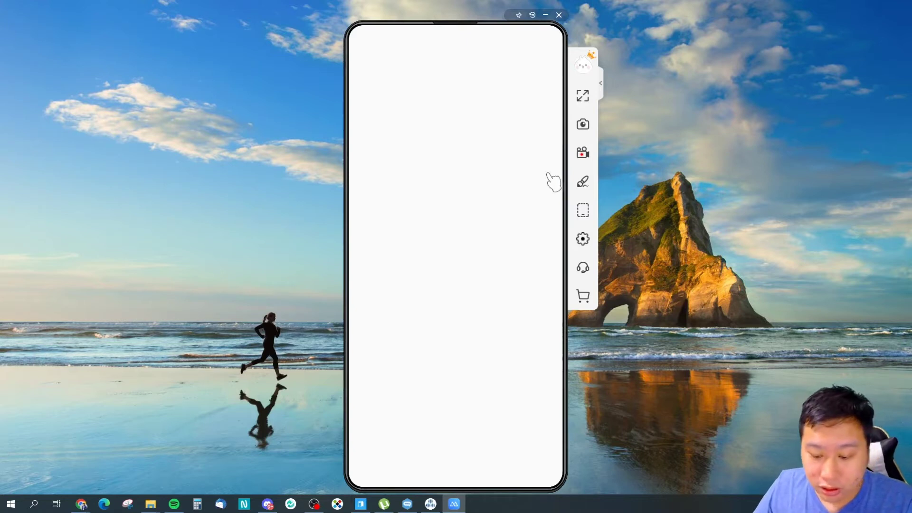
{"action": "mouse_move", "coordinate": [582, 96]}
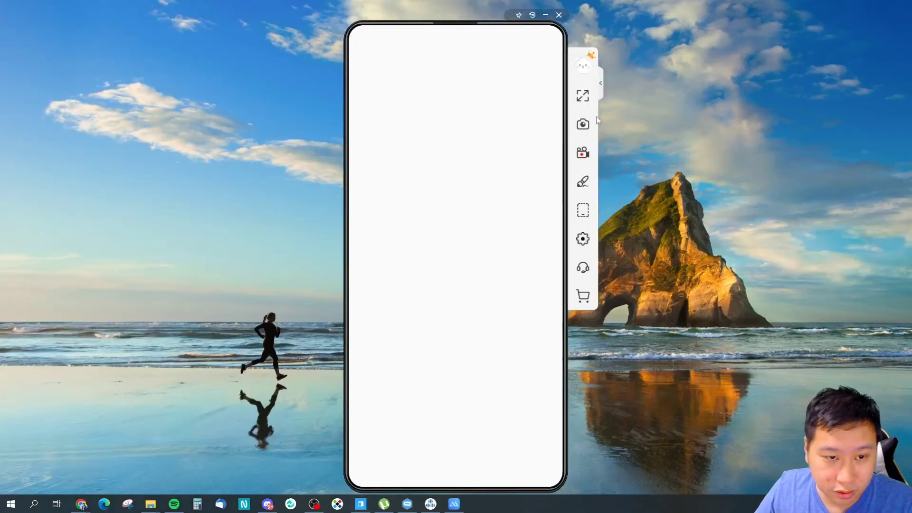
{"action": "mouse_move", "coordinate": [589, 219]}
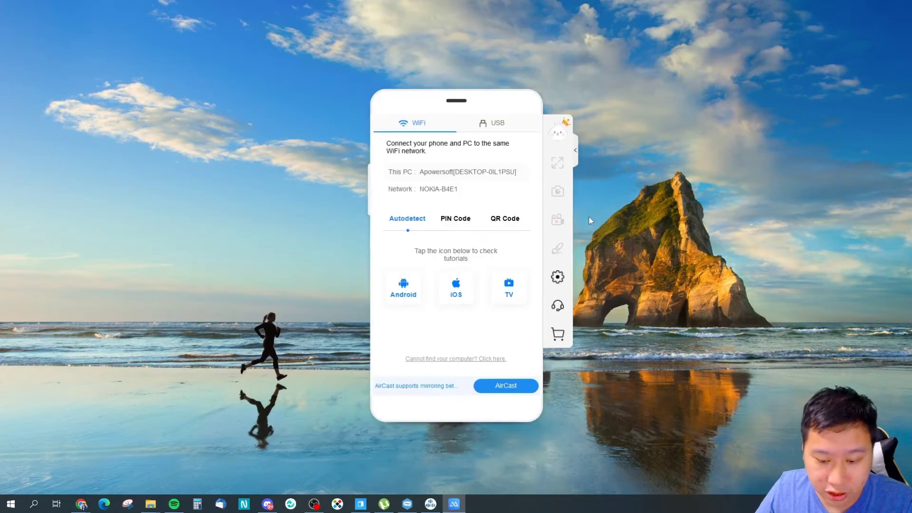
{"action": "mouse_move", "coordinate": [596, 215]}
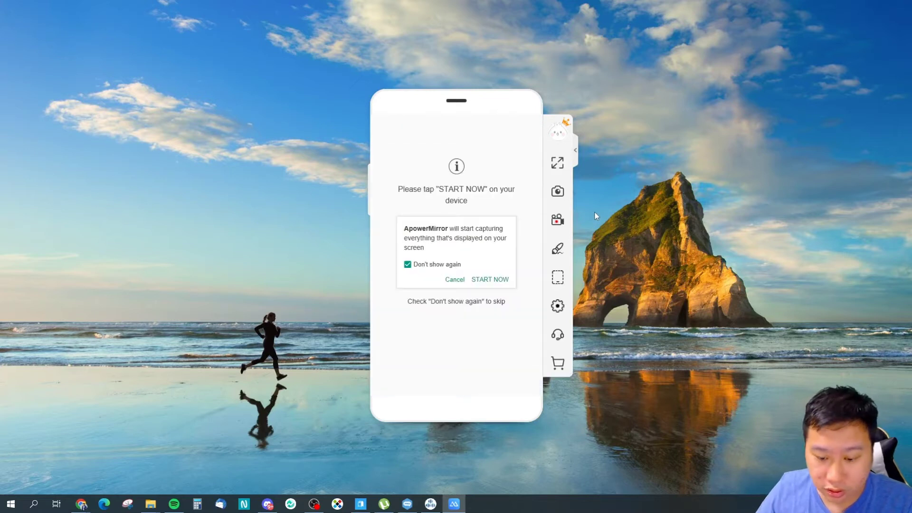
{"action": "left_click", "coordinate": [489, 279]}
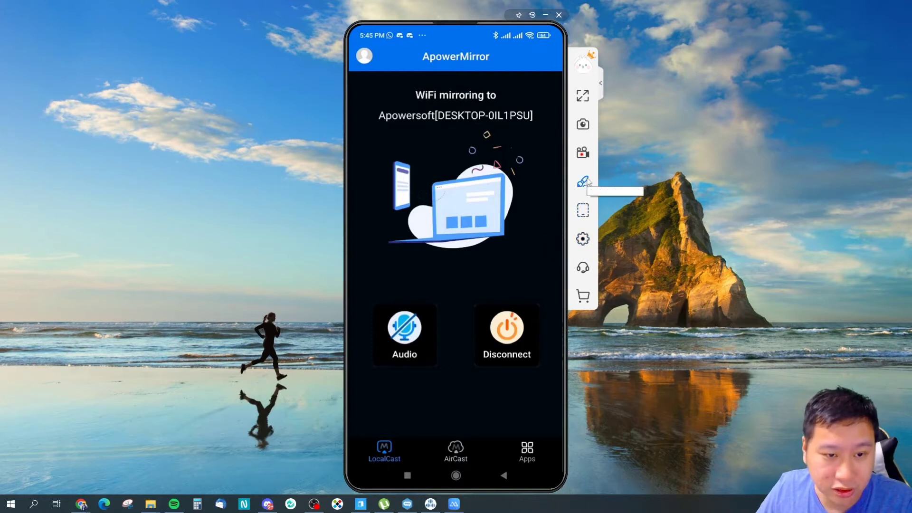
{"action": "mouse_move", "coordinate": [582, 180]}
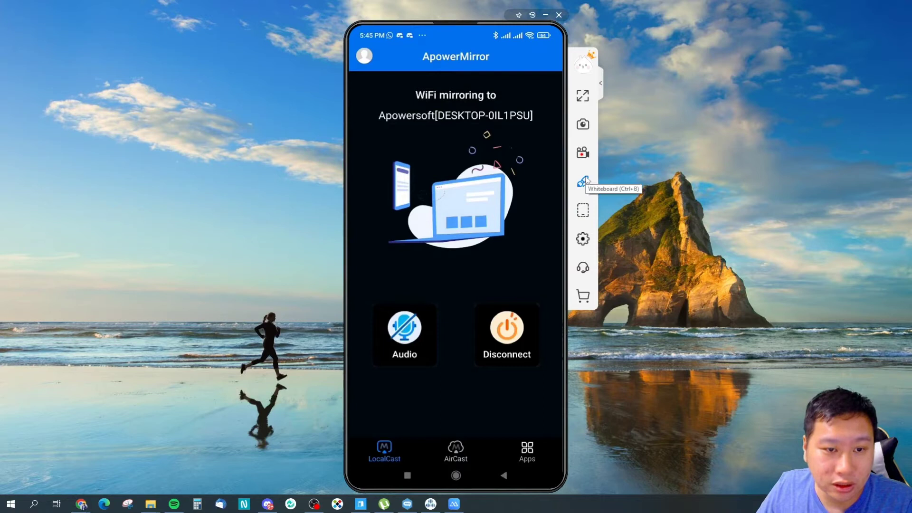
{"action": "mouse_move", "coordinate": [506, 330]}
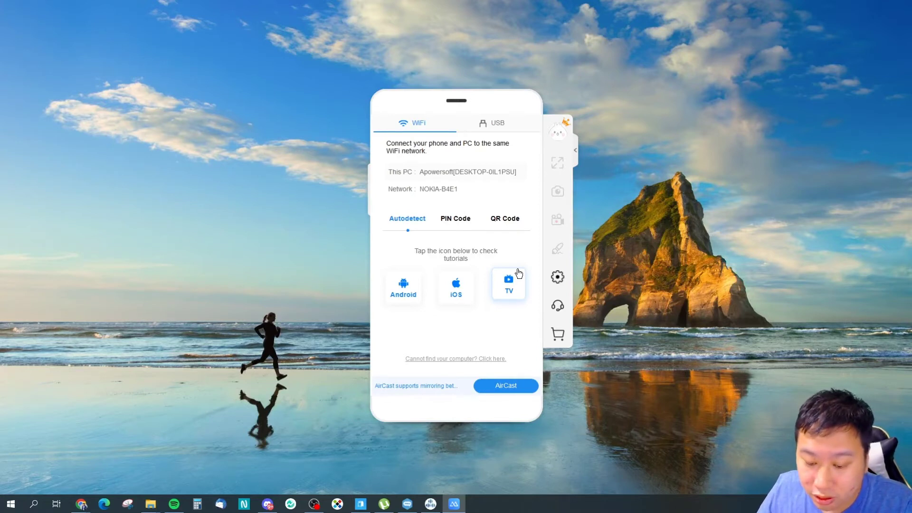
{"action": "mouse_move", "coordinate": [456, 285]}
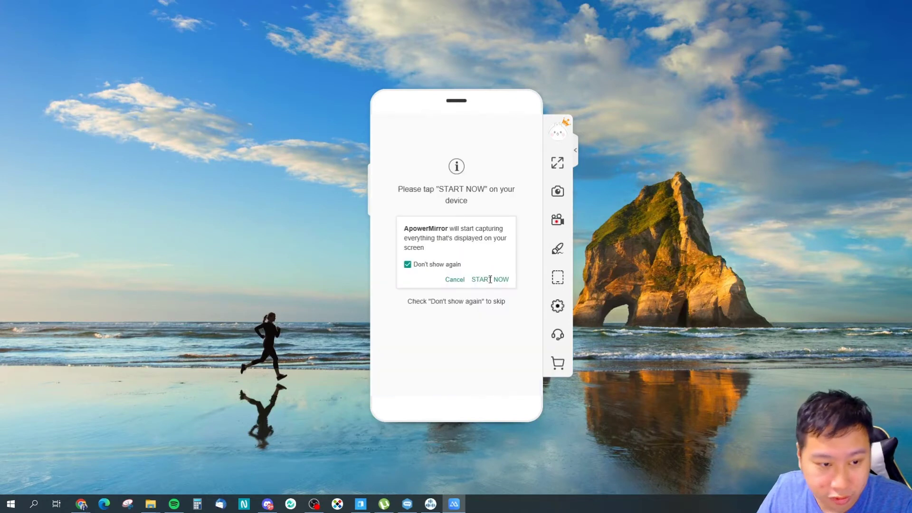
Reconnect the phone over WiFi via Autodetect and approve START NOW on the device.
{"action": "left_click", "coordinate": [490, 279]}
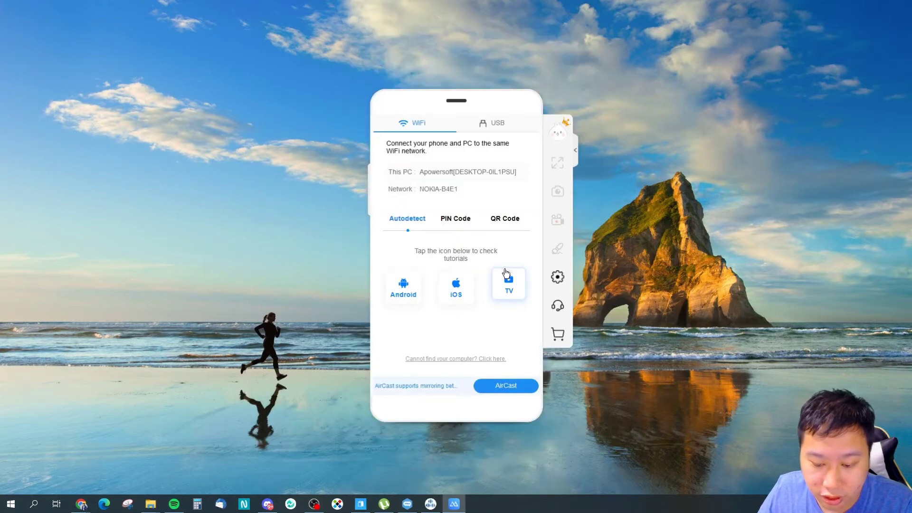
{"action": "left_click", "coordinate": [507, 283]}
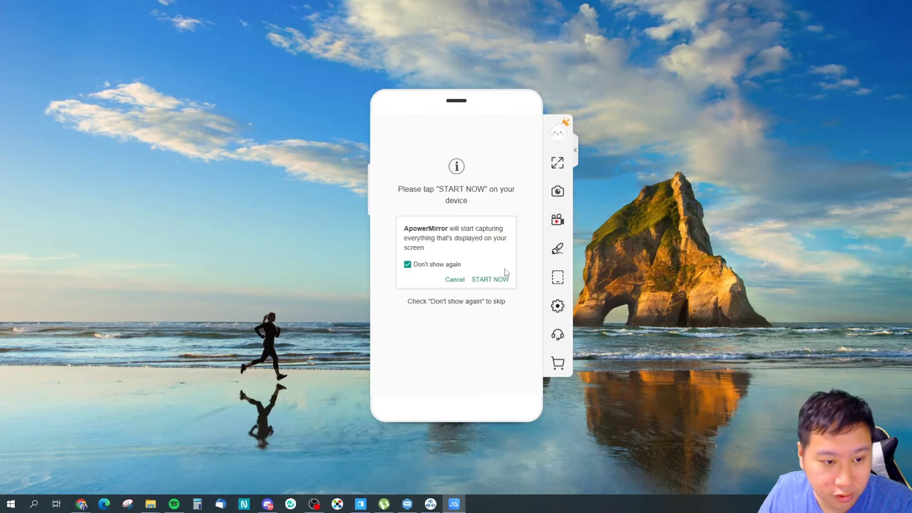
{"action": "left_click", "coordinate": [490, 280]}
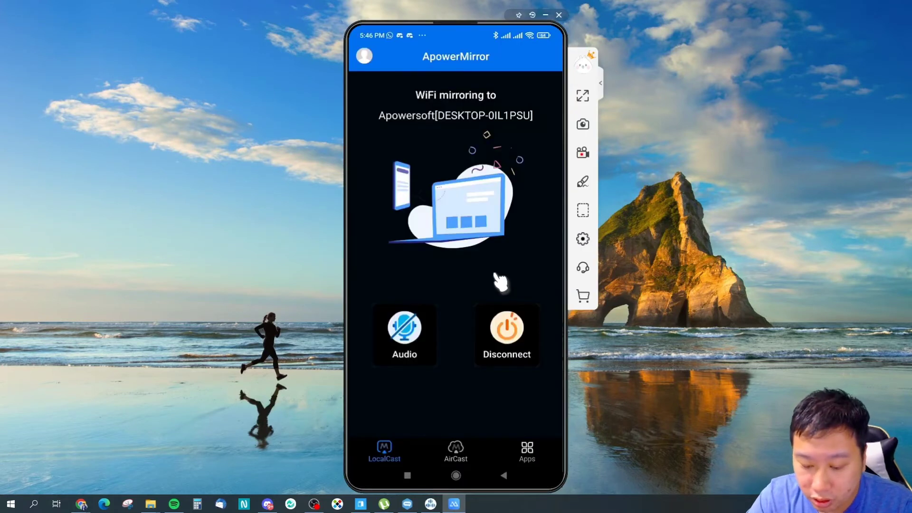
{"action": "left_click", "coordinate": [403, 328]}
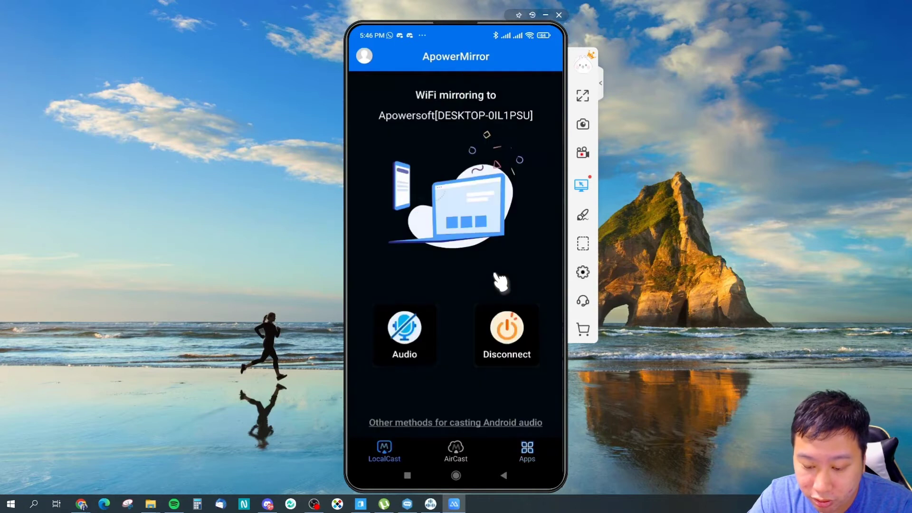
Attempt Control from PC, bringing up the not-enabled notice.
{"action": "left_click", "coordinate": [581, 186]}
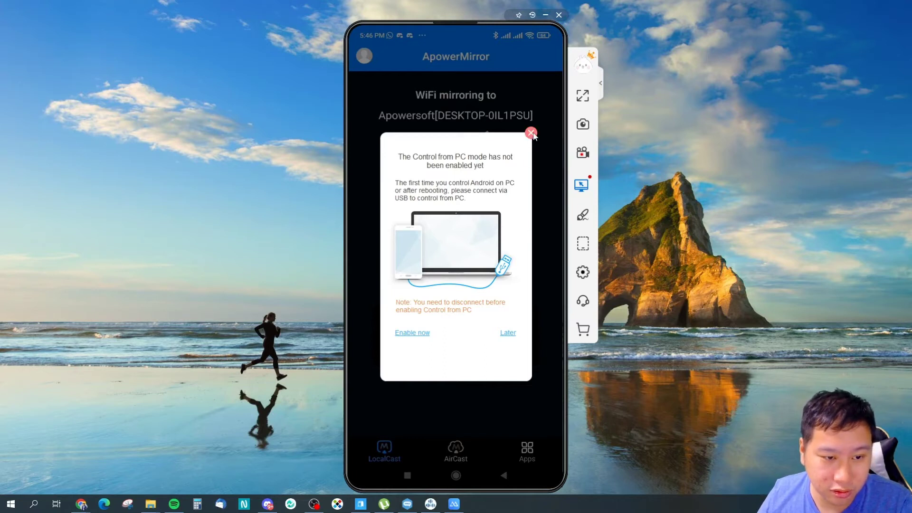
Dismiss the Control from PC notice to reveal the mirrored LocalCast page.
{"action": "left_click", "coordinate": [530, 132]}
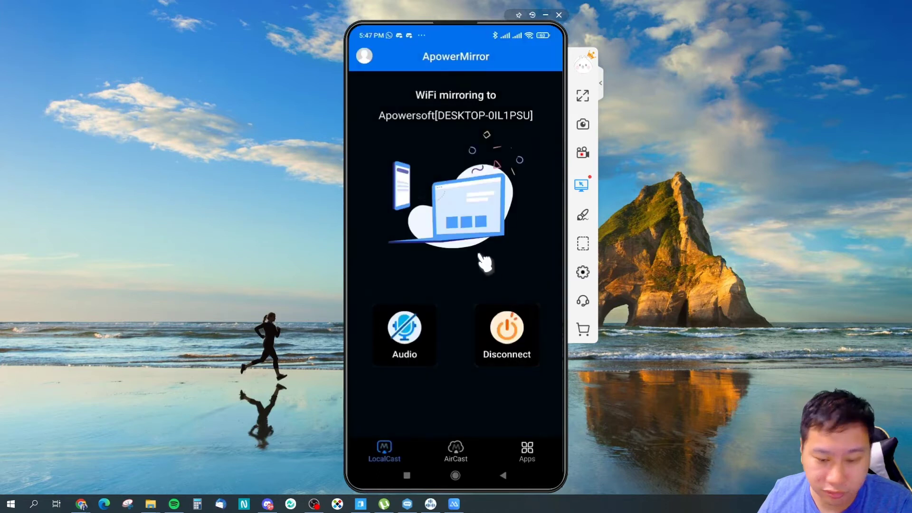
{"action": "mouse_move", "coordinate": [488, 263]}
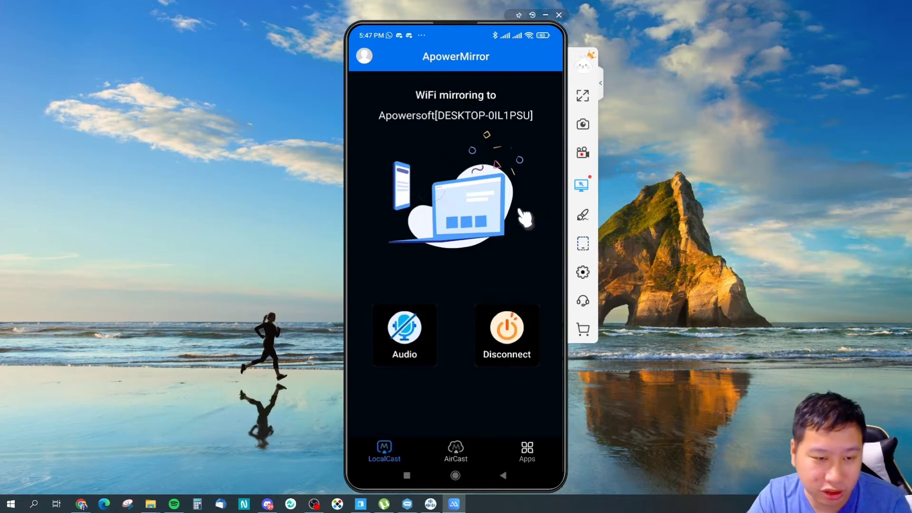
{"action": "mouse_move", "coordinate": [512, 233]}
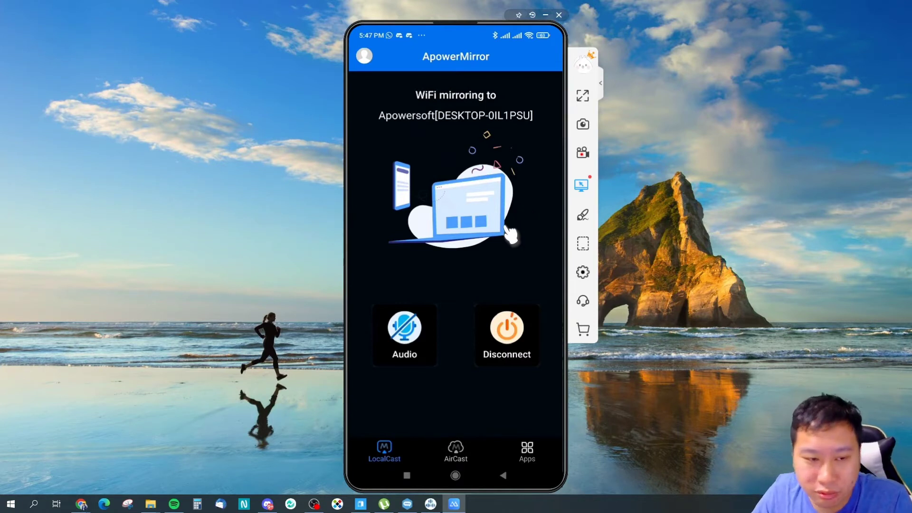
{"action": "mouse_move", "coordinate": [488, 178]}
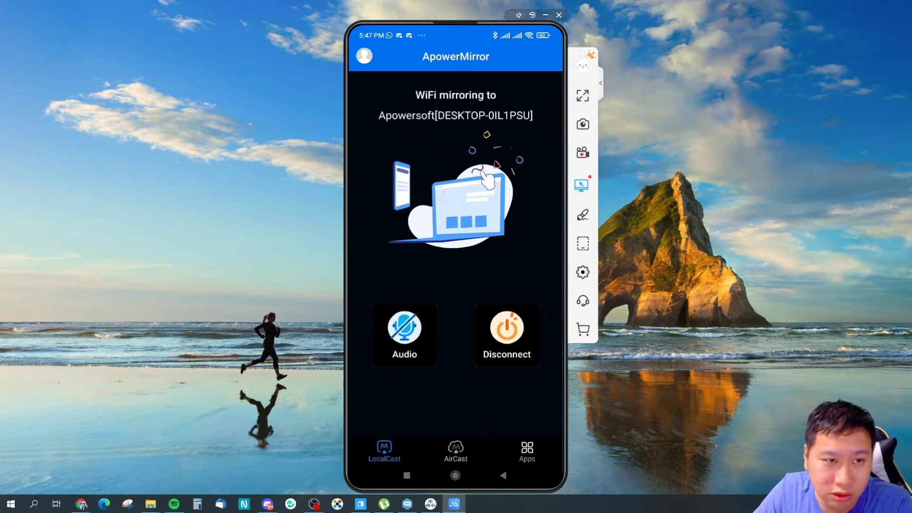
{"action": "mouse_move", "coordinate": [600, 200]}
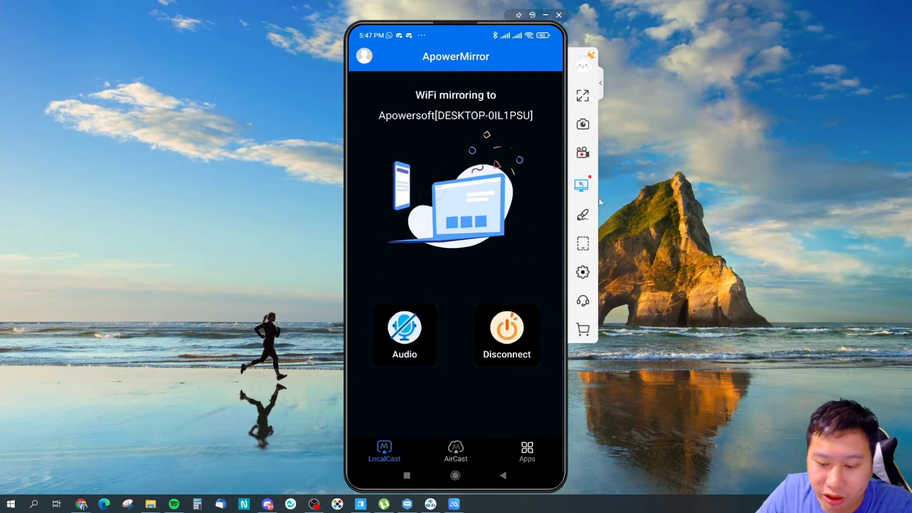
{"action": "mouse_move", "coordinate": [582, 243]}
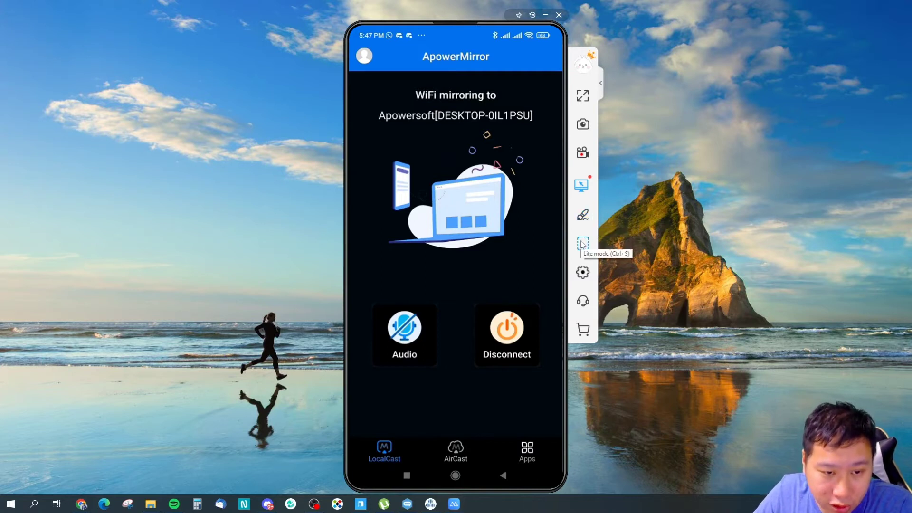
Switch the mirror to borderless Lite mode and dismiss the stray desktop context menu.
{"action": "left_click", "coordinate": [583, 243]}
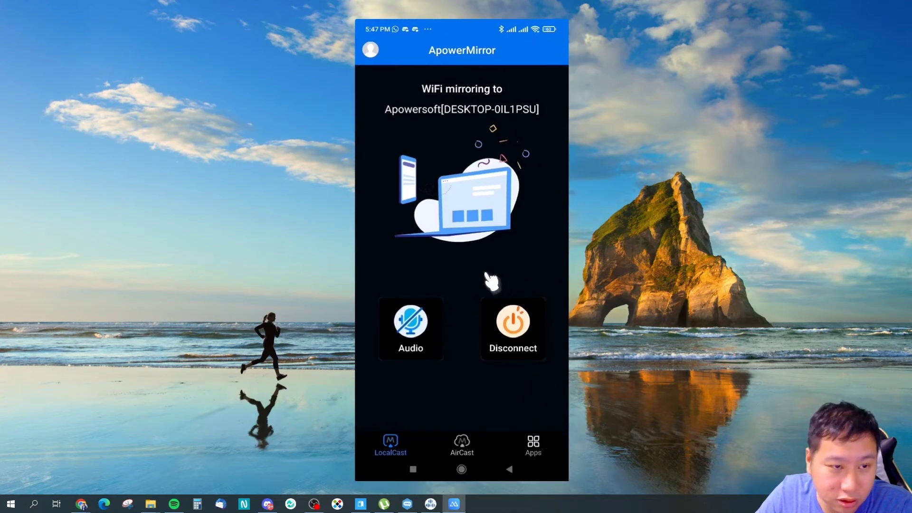
{"action": "mouse_move", "coordinate": [564, 19]}
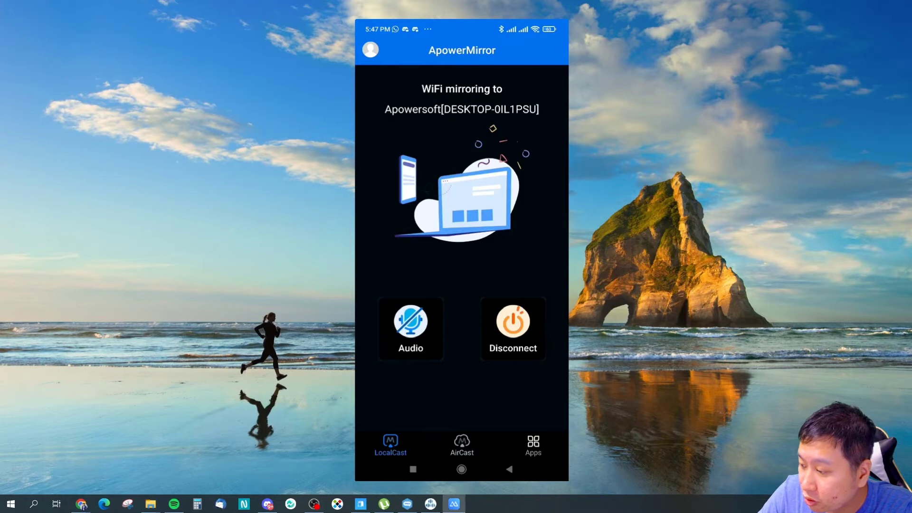
{"action": "mouse_move", "coordinate": [572, 76]}
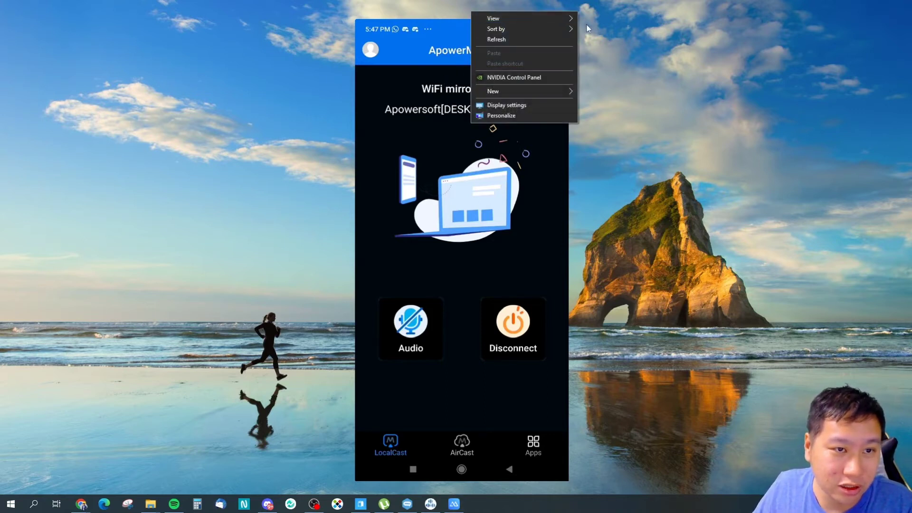
{"action": "left_click", "coordinate": [587, 28]}
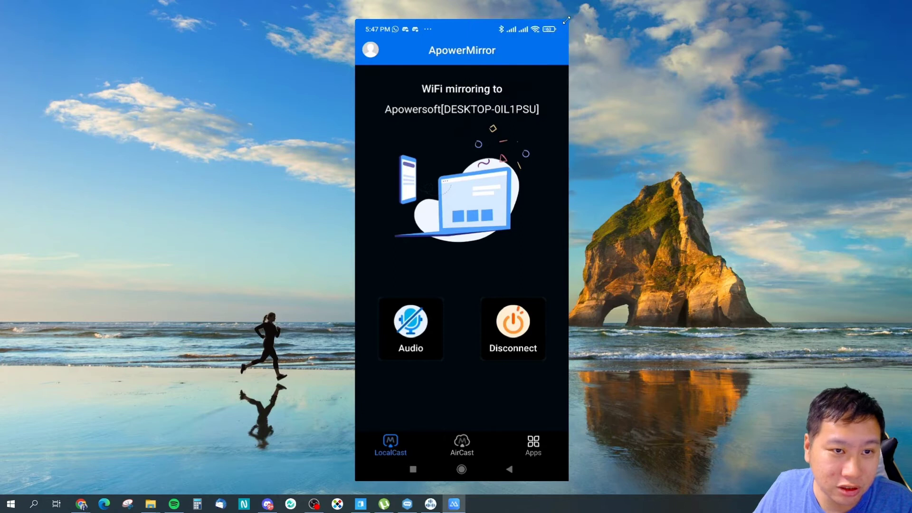
{"action": "mouse_move", "coordinate": [508, 383]}
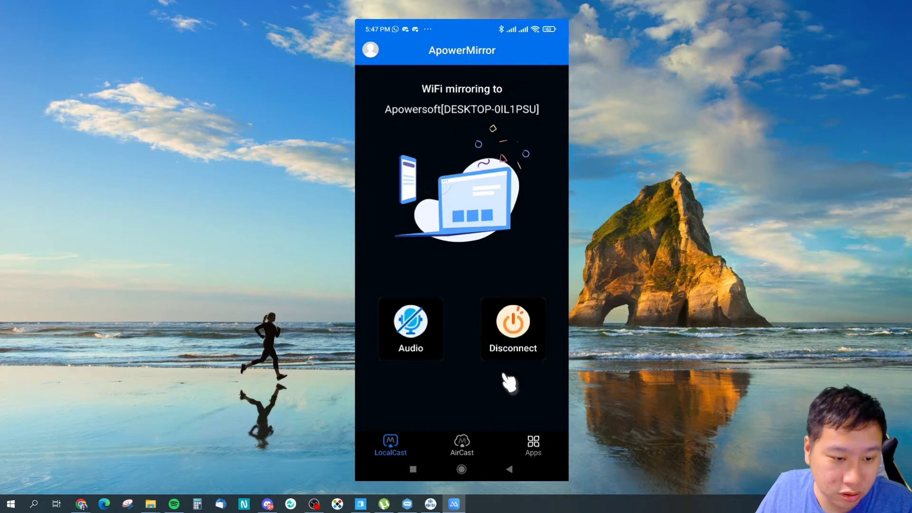
{"action": "mouse_move", "coordinate": [576, 312]}
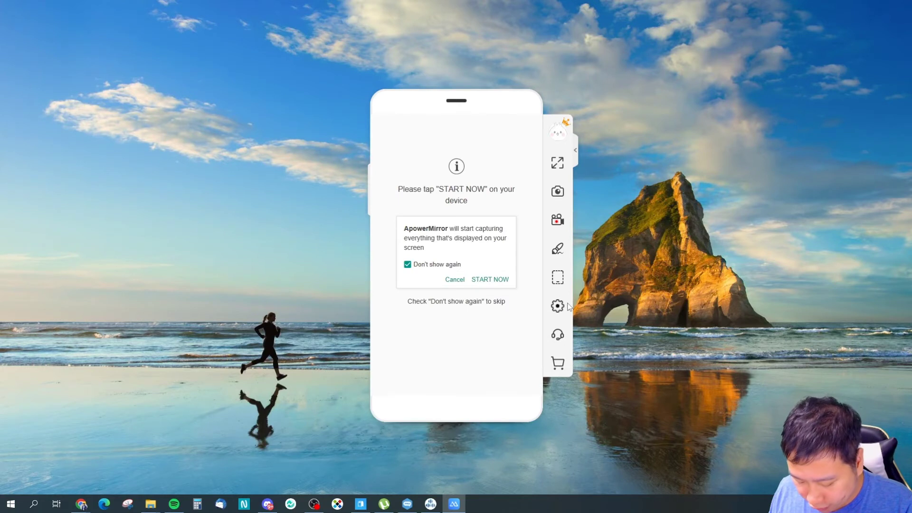
Approve the restarted mirroring session and switch it to Lite mode again.
{"action": "left_click", "coordinate": [490, 279]}
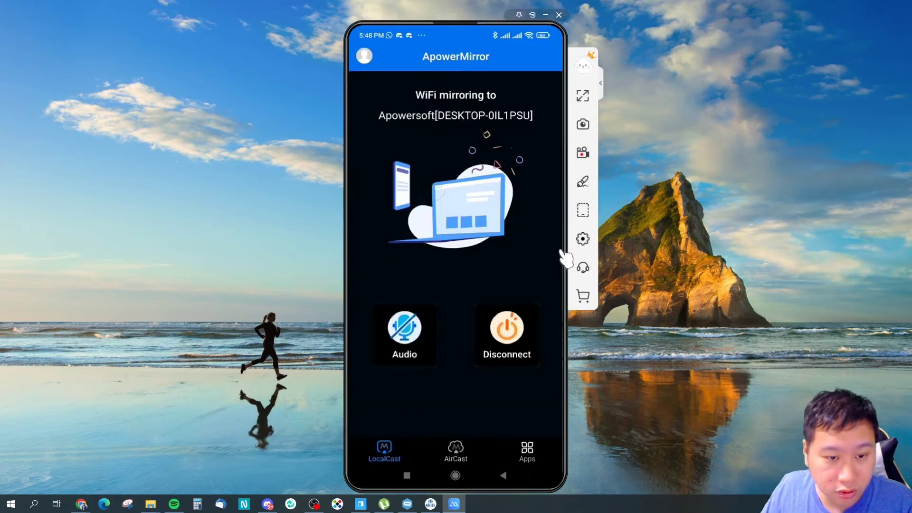
{"action": "mouse_move", "coordinate": [583, 210]}
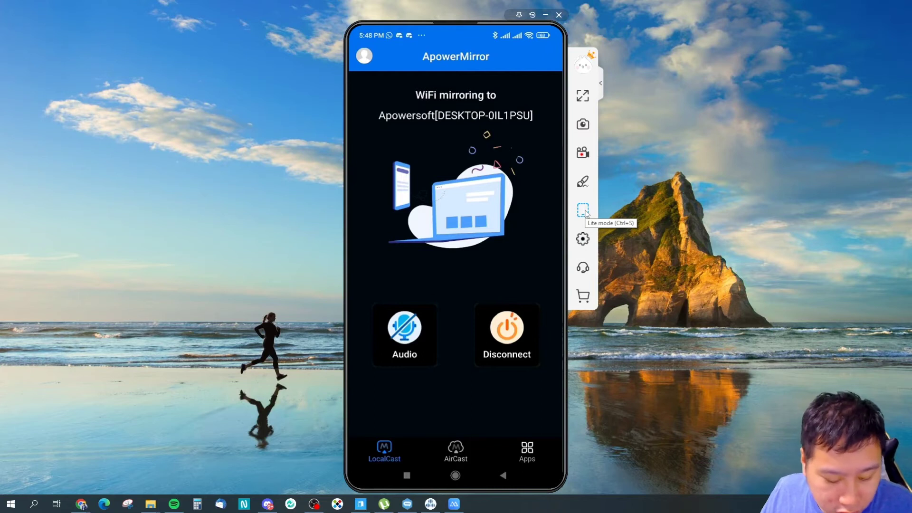
{"action": "left_click", "coordinate": [582, 210]}
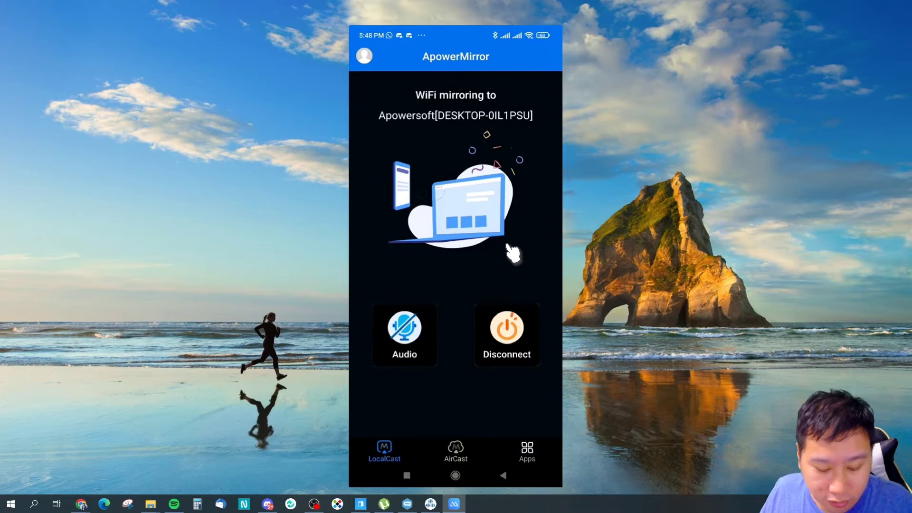
{"action": "mouse_move", "coordinate": [579, 291]}
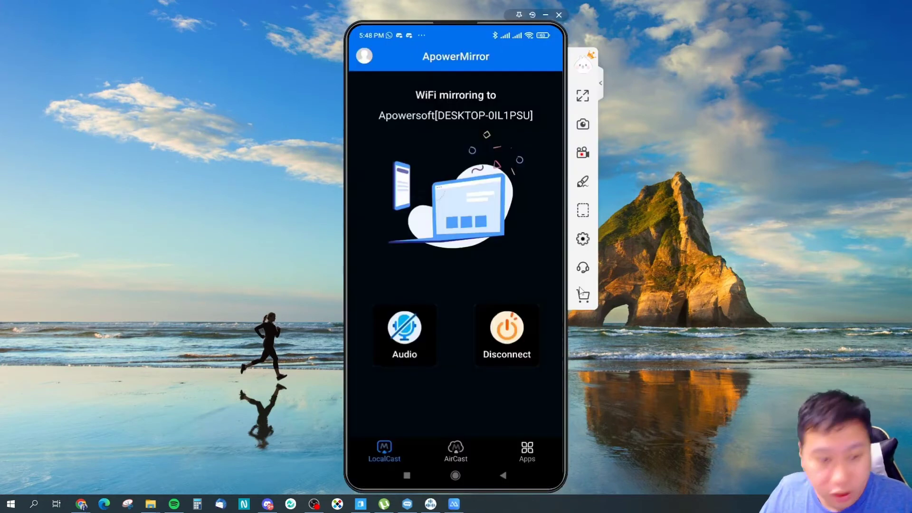
{"action": "mouse_move", "coordinate": [582, 210]}
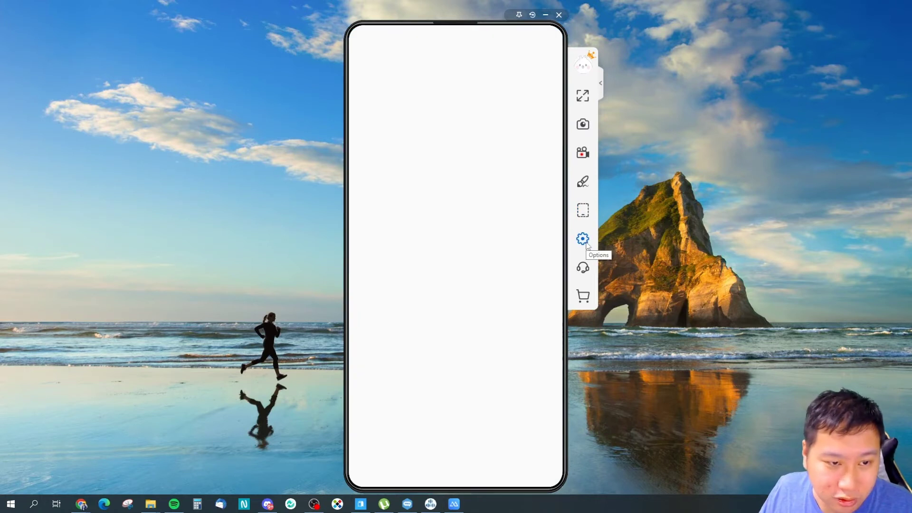
In Phone mirroring settings, choose Compatibility decoding mode and return to the settings list.
{"action": "left_click", "coordinate": [582, 239]}
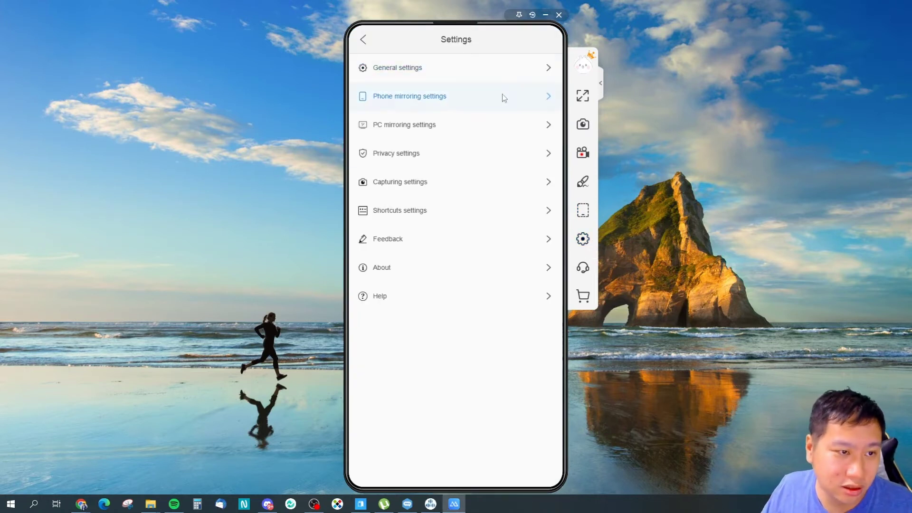
{"action": "left_click", "coordinate": [410, 96]}
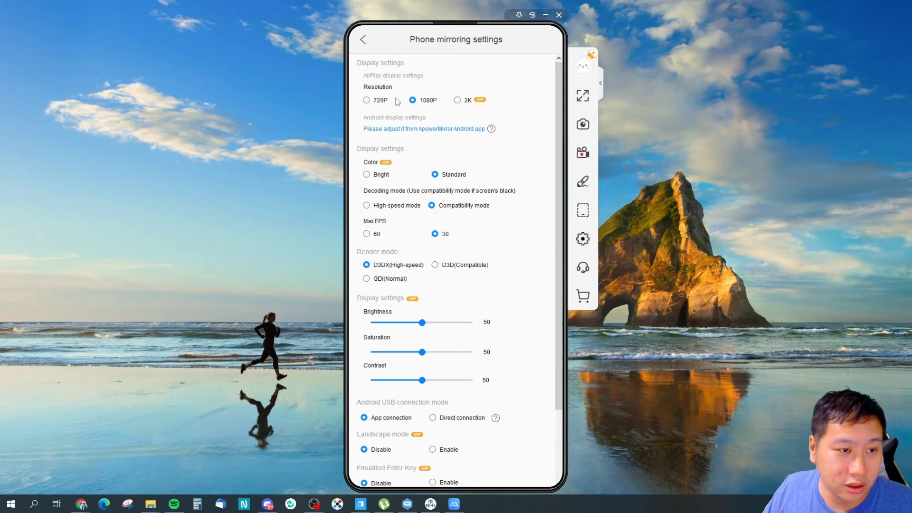
{"action": "mouse_move", "coordinate": [448, 128]}
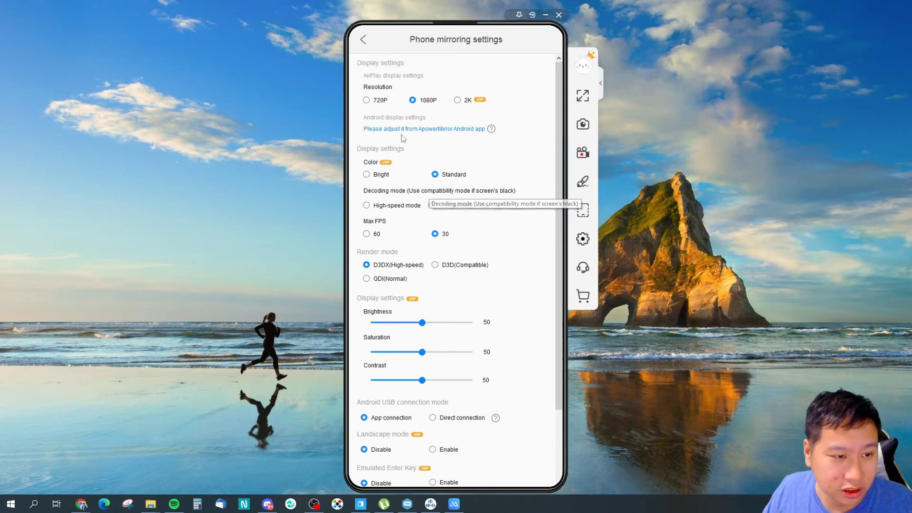
{"action": "left_click", "coordinate": [435, 205]}
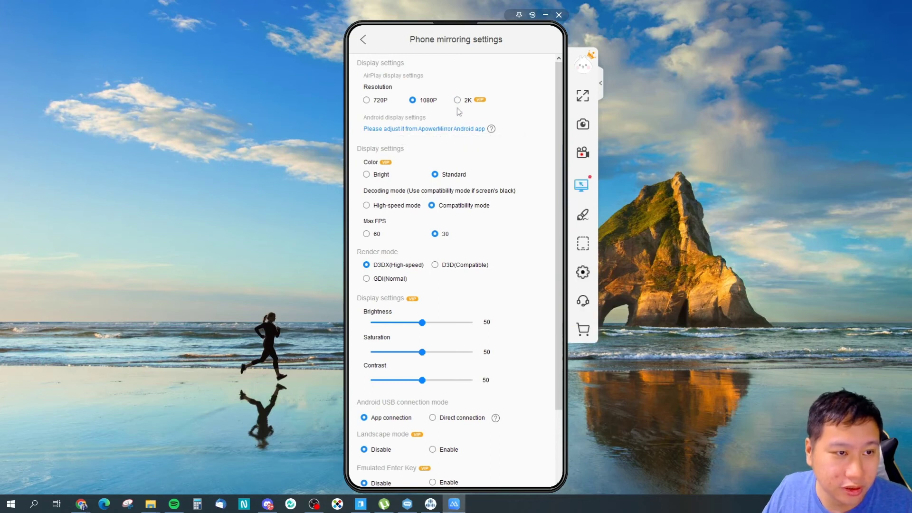
{"action": "scroll", "scroll_direction": "down", "scroll_amount": 3}
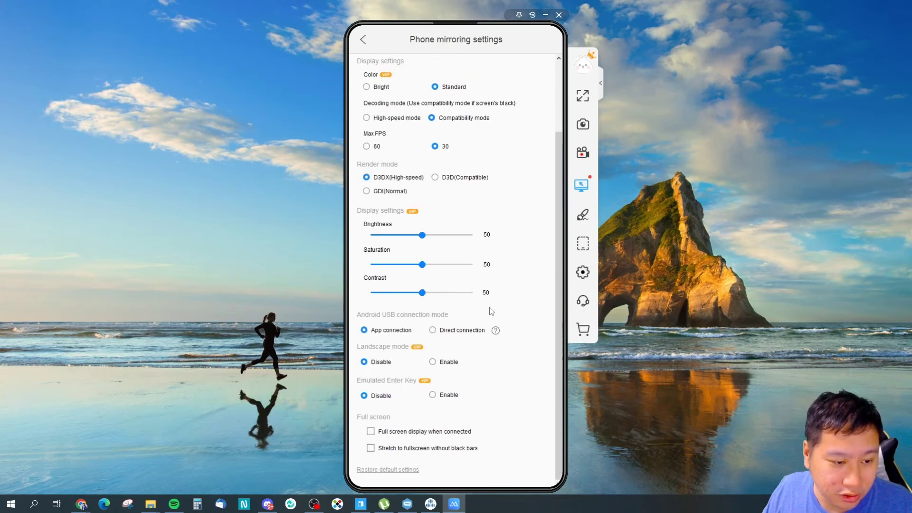
{"action": "left_click", "coordinate": [362, 38]}
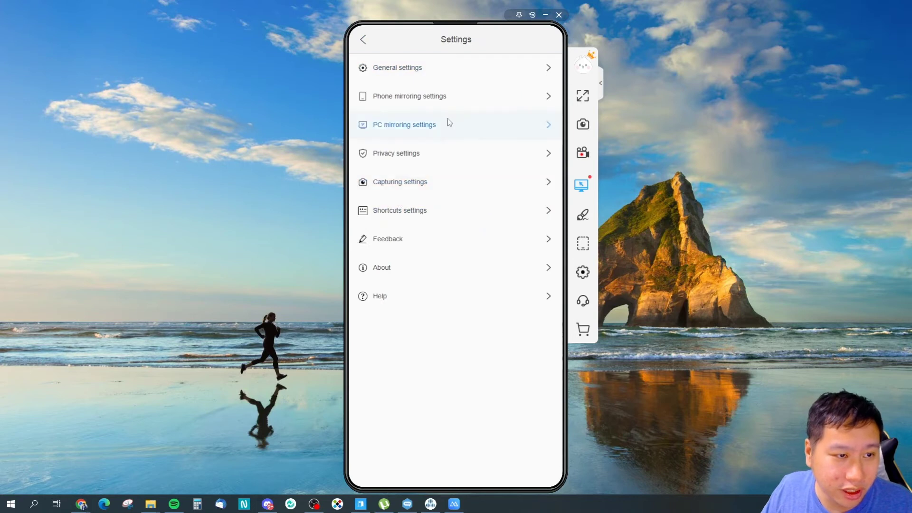
{"action": "left_click", "coordinate": [397, 67]}
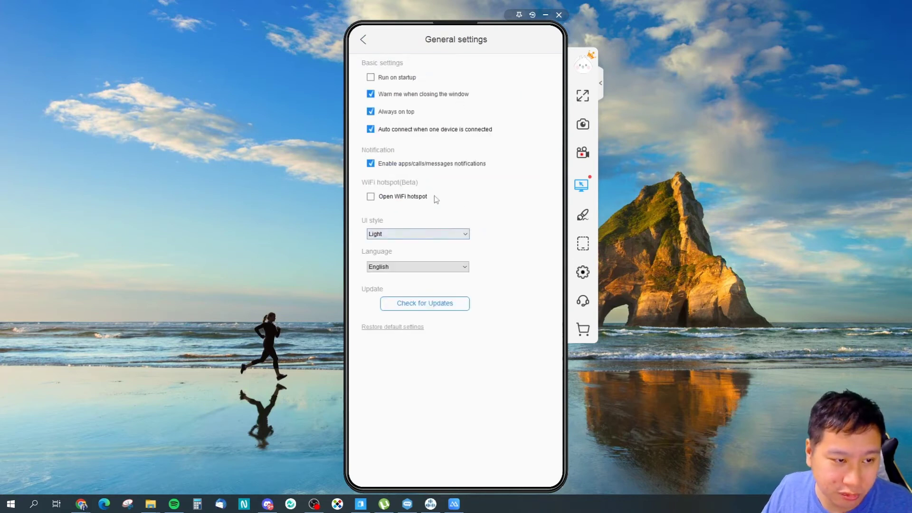
{"action": "left_click", "coordinate": [370, 77]}
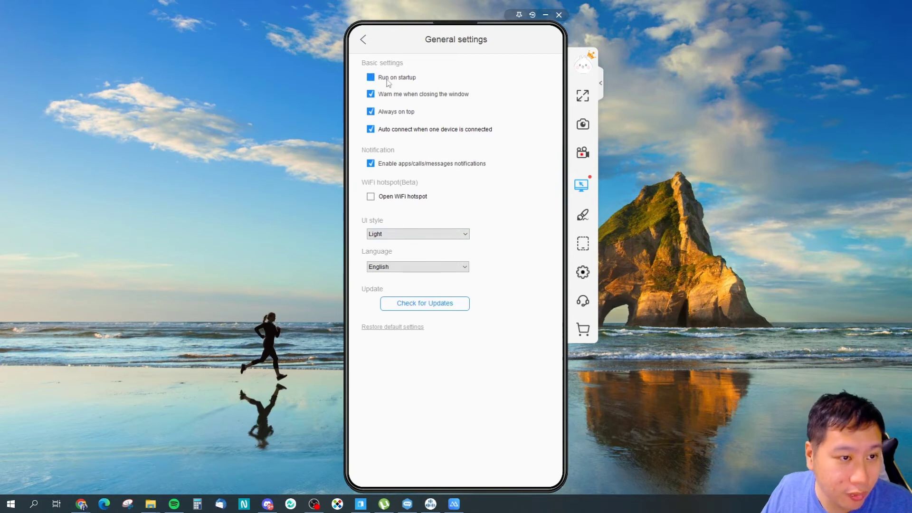
{"action": "left_click", "coordinate": [370, 77]}
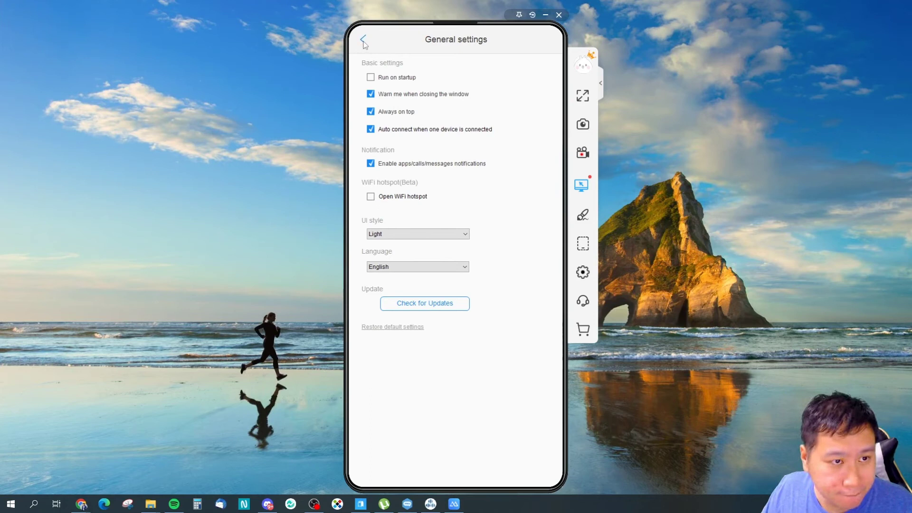
{"action": "left_click", "coordinate": [363, 39]}
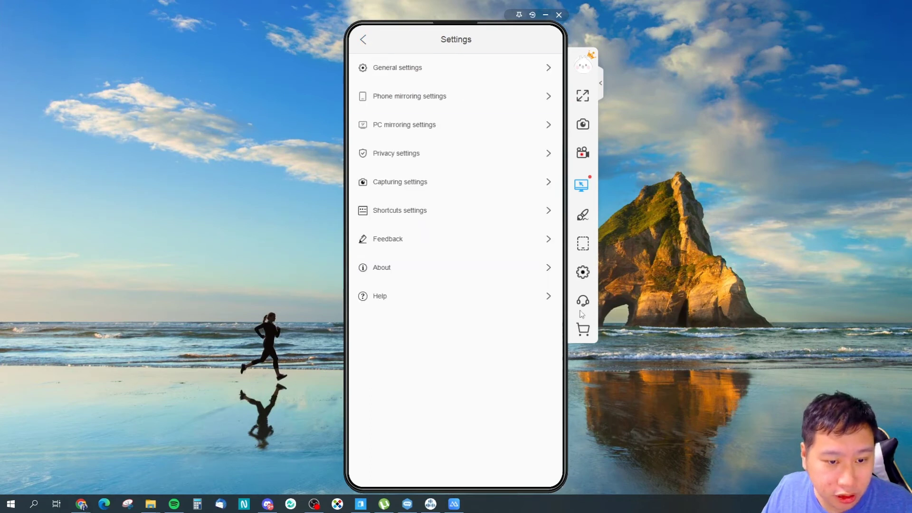
{"action": "left_click", "coordinate": [403, 124]}
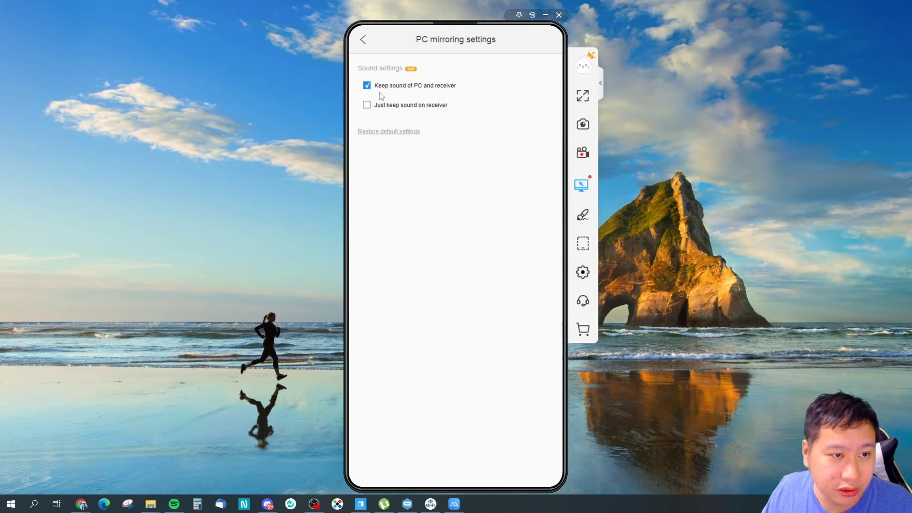
{"action": "mouse_move", "coordinate": [358, 47]}
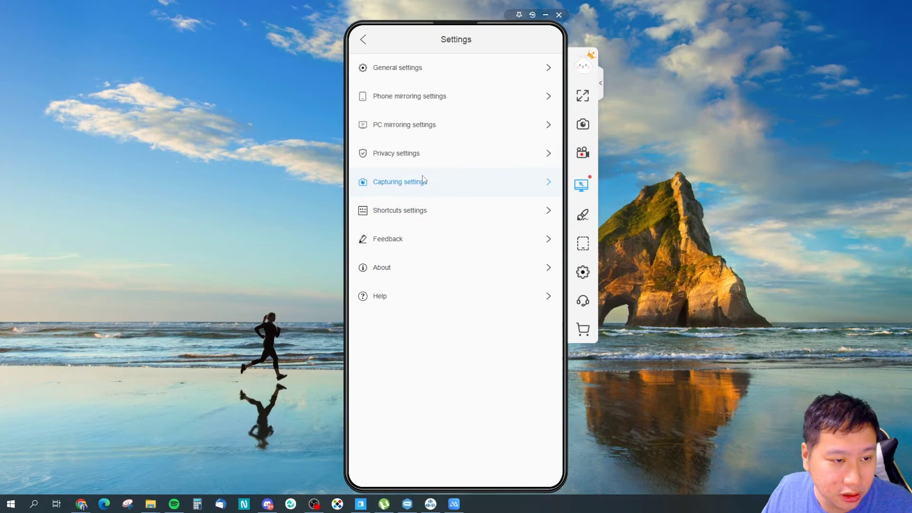
In Capturing settings, choose High video quality.
{"action": "left_click", "coordinate": [399, 181]}
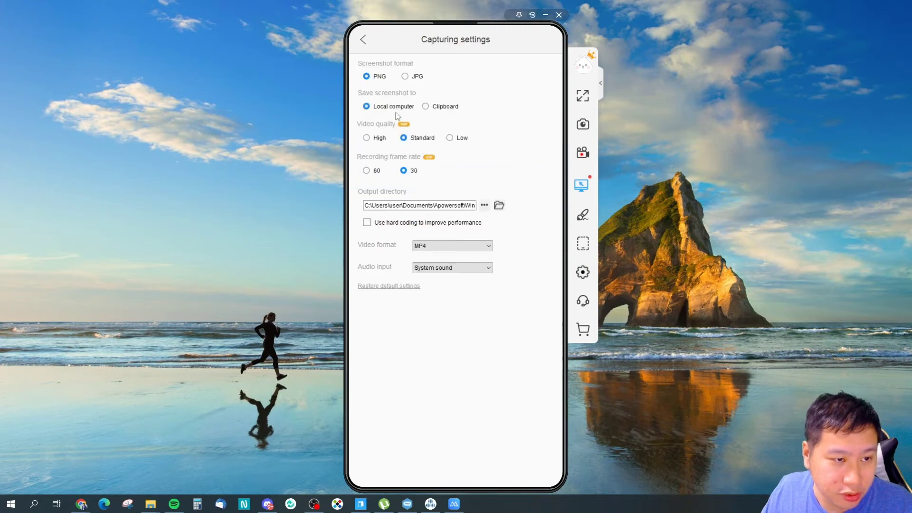
{"action": "mouse_move", "coordinate": [410, 85]}
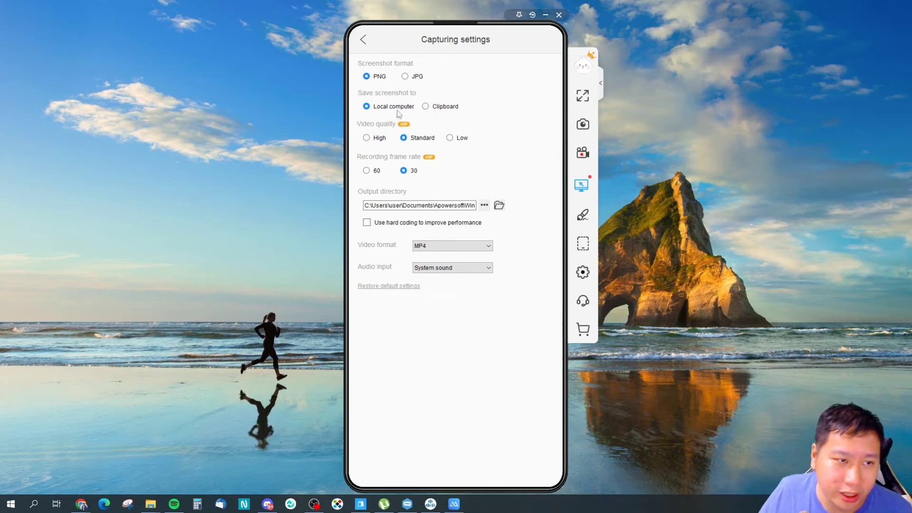
{"action": "mouse_move", "coordinate": [374, 119]}
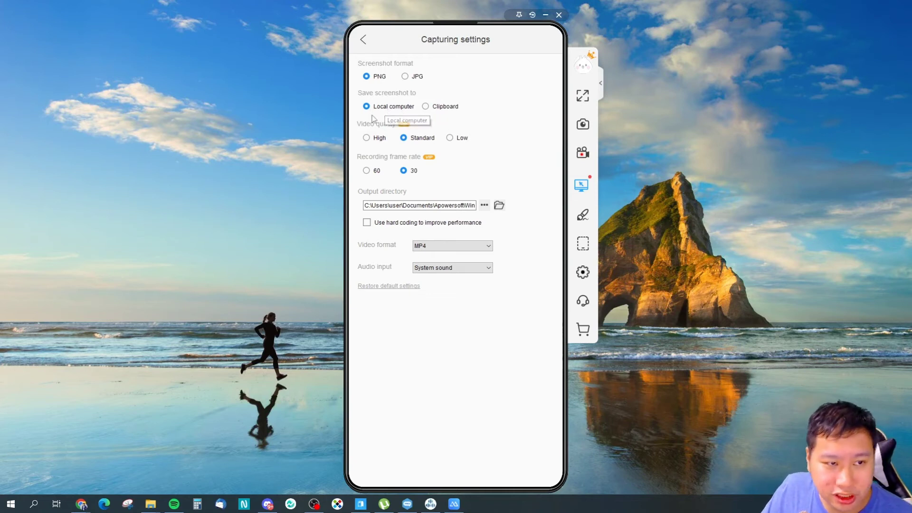
{"action": "mouse_move", "coordinate": [450, 116]}
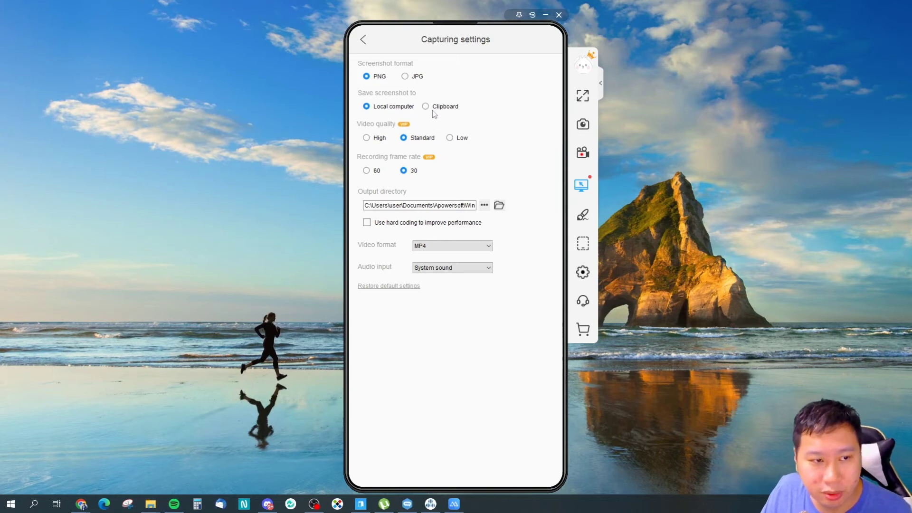
{"action": "left_click", "coordinate": [366, 138]}
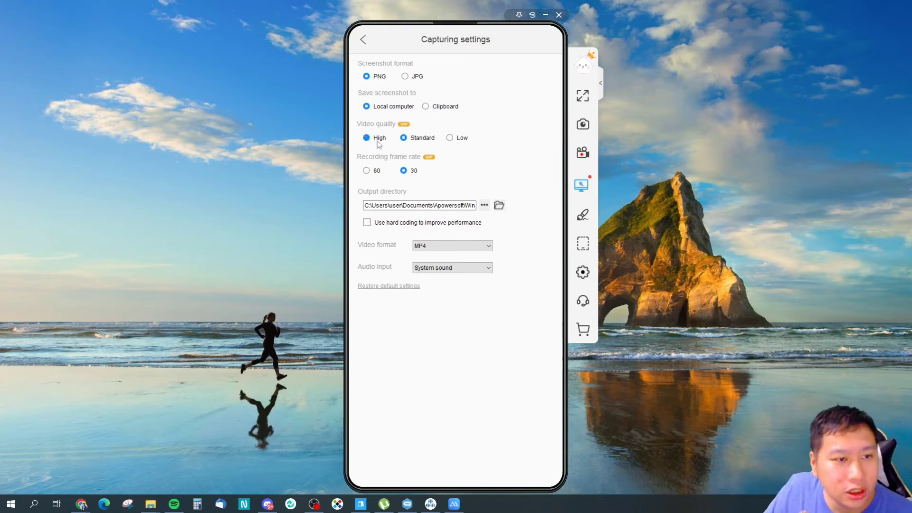
{"action": "mouse_move", "coordinate": [404, 133]}
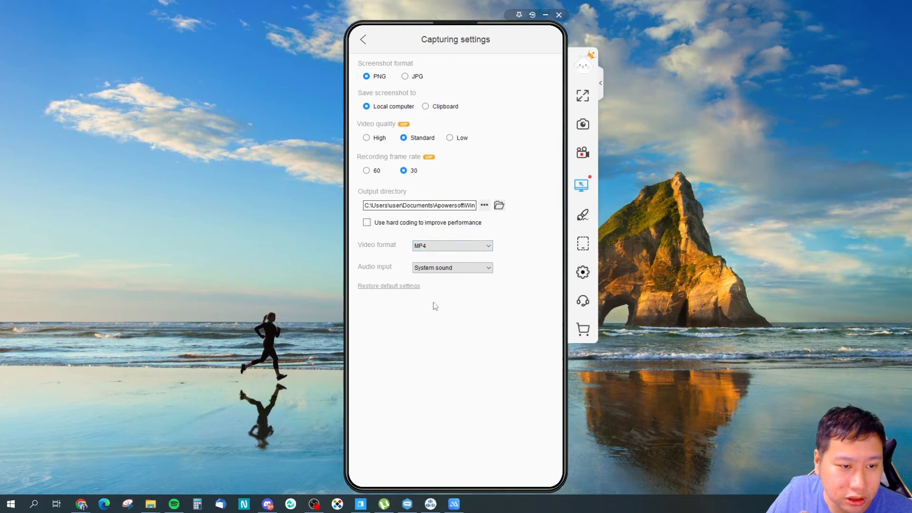
{"action": "mouse_move", "coordinate": [582, 301]}
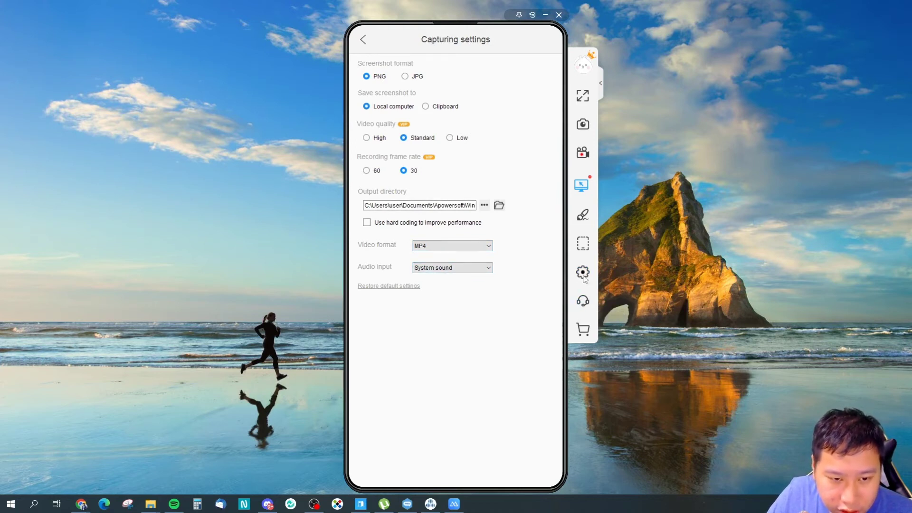
{"action": "mouse_move", "coordinate": [582, 273]}
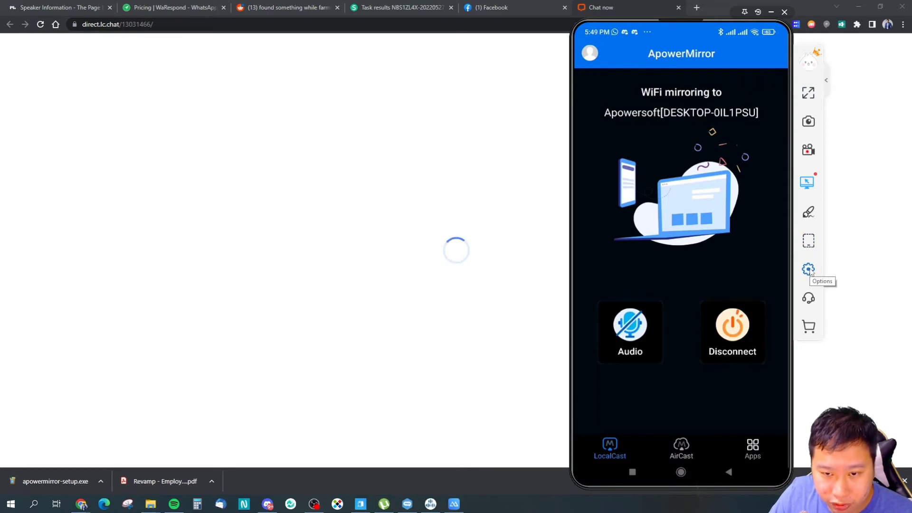
Reopen the ApowerMirror settings list over the mirrored phone screen.
{"action": "left_click", "coordinate": [808, 268]}
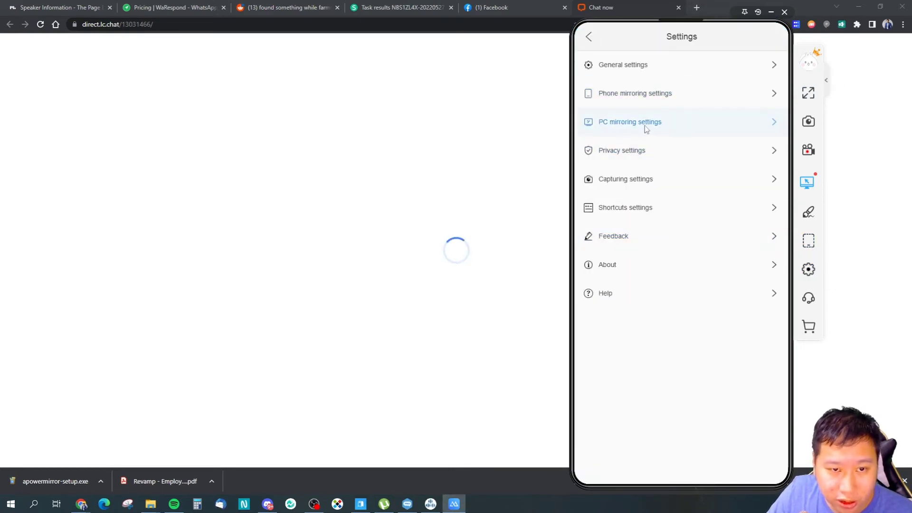
{"action": "left_click", "coordinate": [628, 121]}
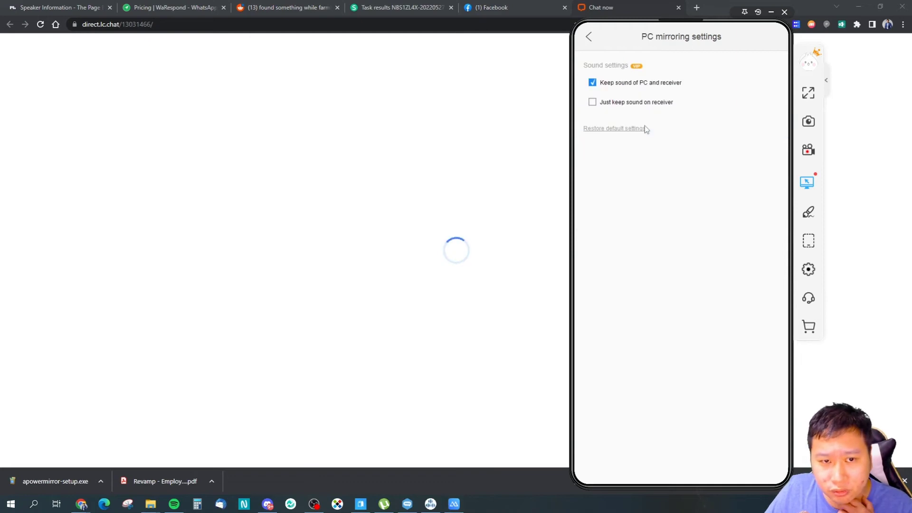
{"action": "left_click", "coordinate": [589, 37]}
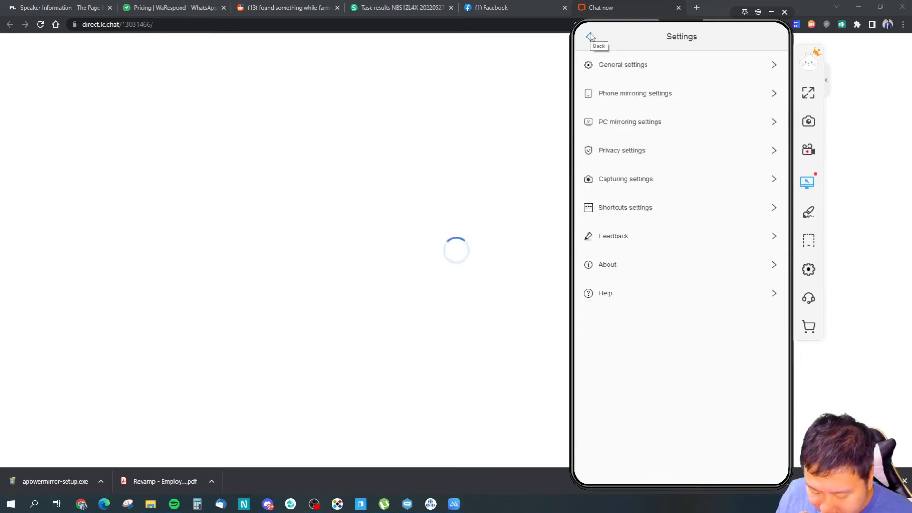
{"action": "left_click", "coordinate": [590, 37]}
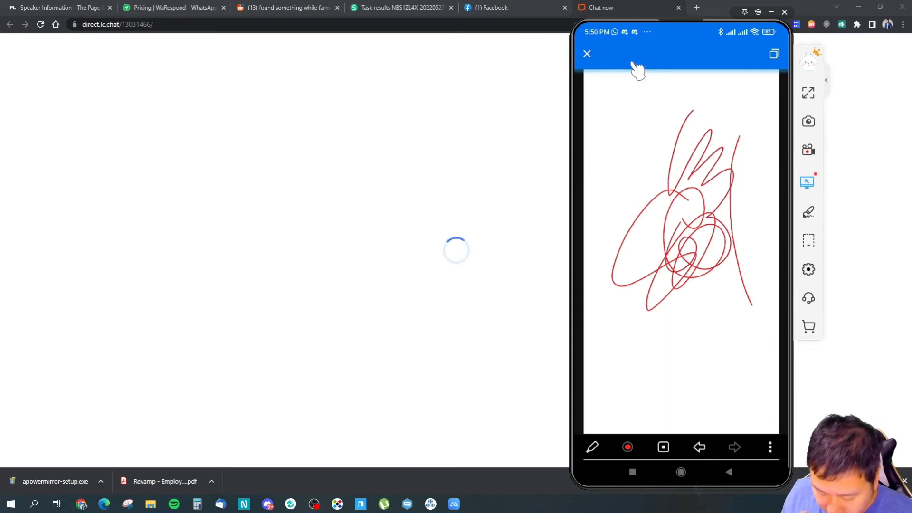
Change the whiteboard pen colour for more strokes, then close the whiteboard.
{"action": "left_click", "coordinate": [592, 446]}
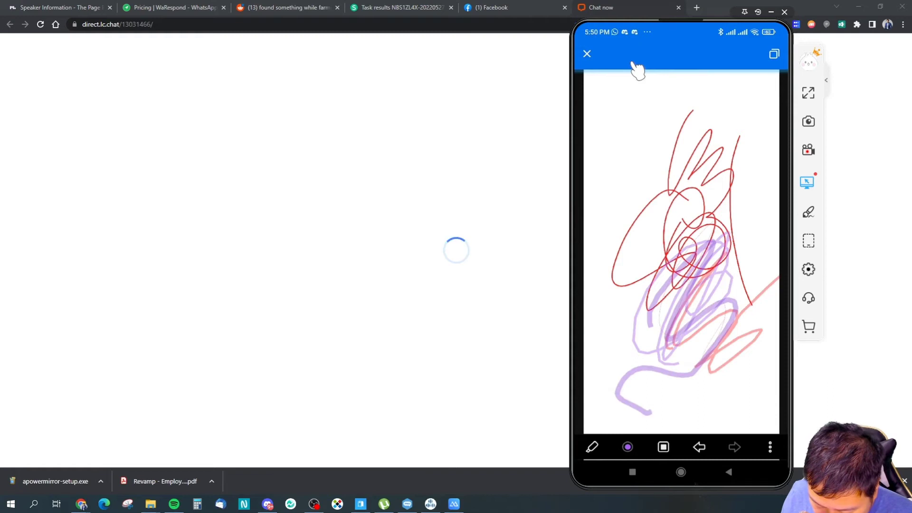
{"action": "left_click", "coordinate": [662, 446]}
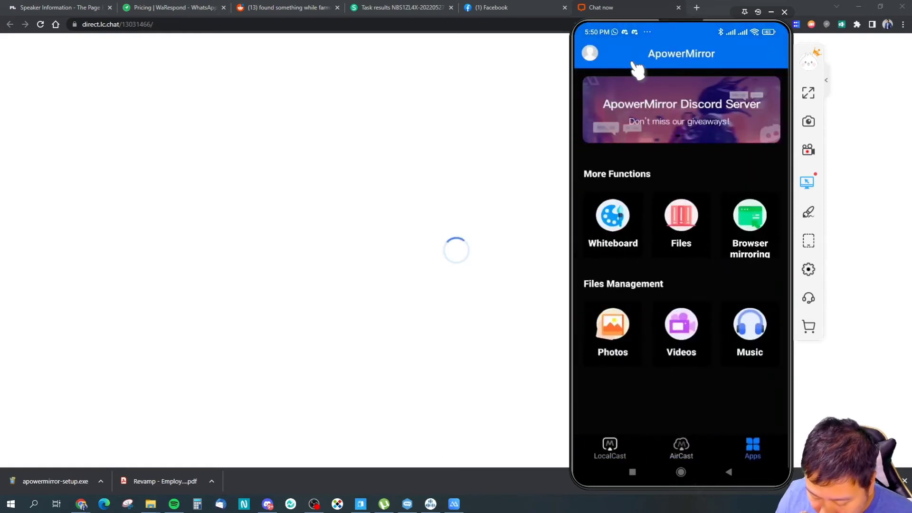
Browse the phone's Files categories, then load Google in the in-app browser and scroll through it.
{"action": "left_click", "coordinate": [680, 216]}
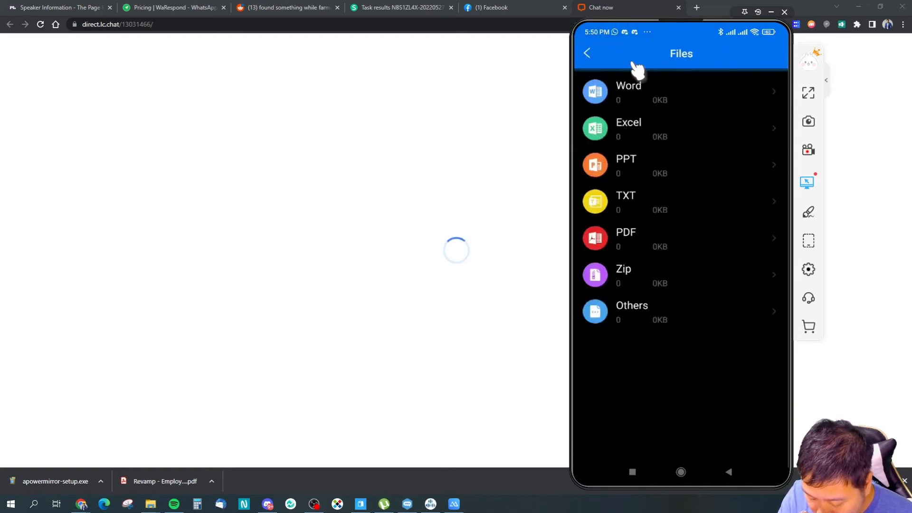
{"action": "left_click", "coordinate": [586, 53]}
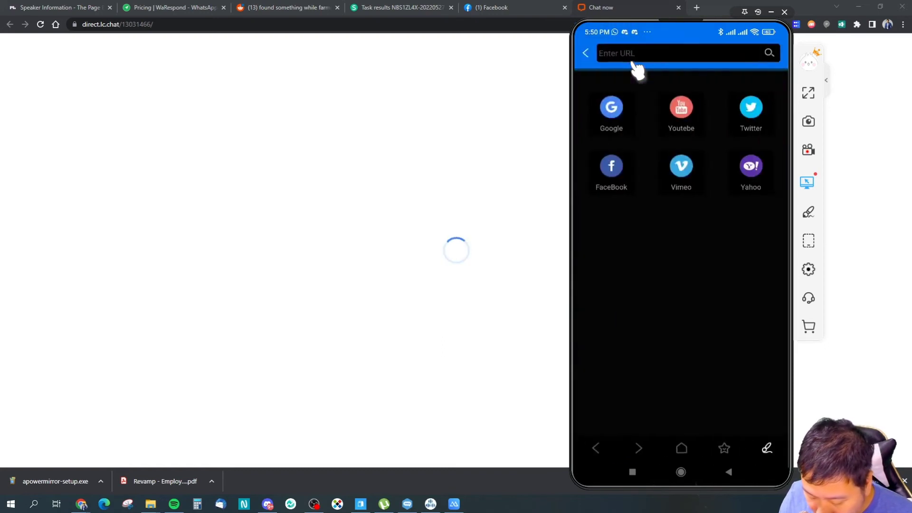
{"action": "left_click", "coordinate": [657, 53]}
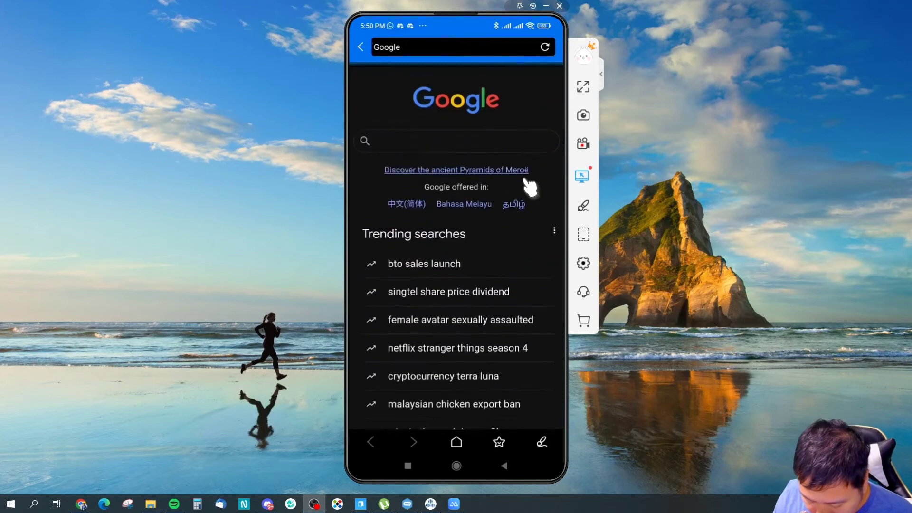
{"action": "scroll", "scroll_direction": "down", "scroll_amount": 3}
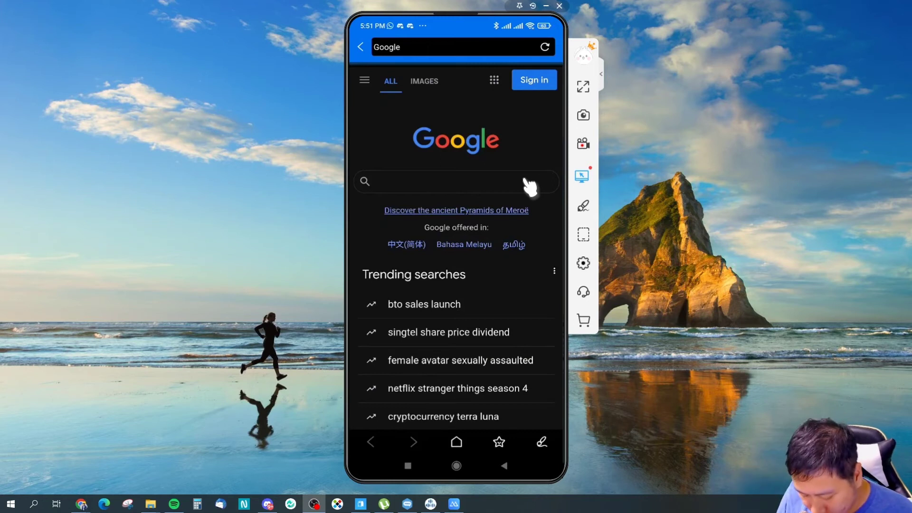
{"action": "scroll", "scroll_direction": "down", "scroll_amount": 3}
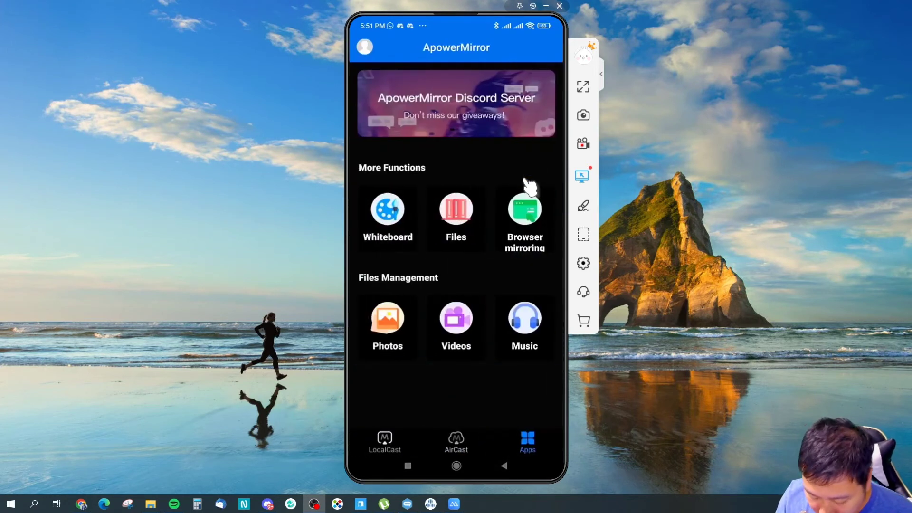
Browse the phone's Photos and Videos albums, then disconnect the WiFi mirroring session.
{"action": "left_click", "coordinate": [386, 325]}
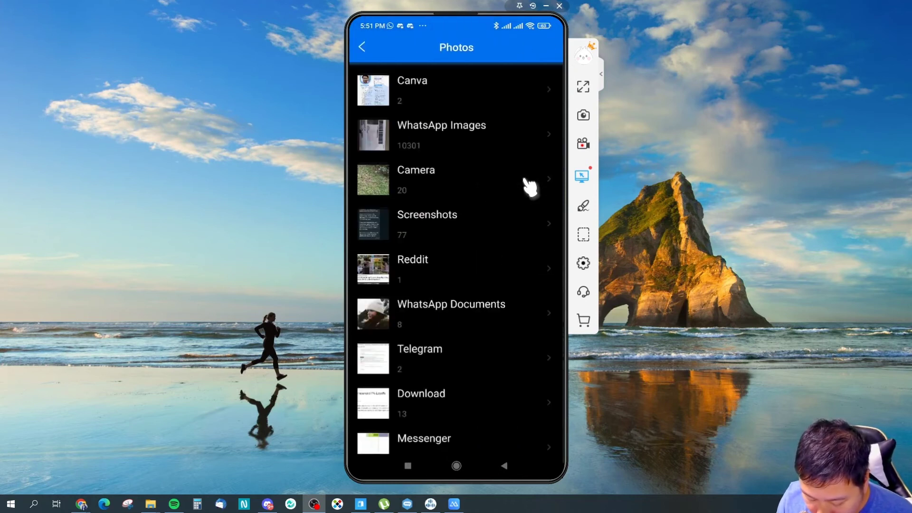
{"action": "left_click", "coordinate": [415, 179]}
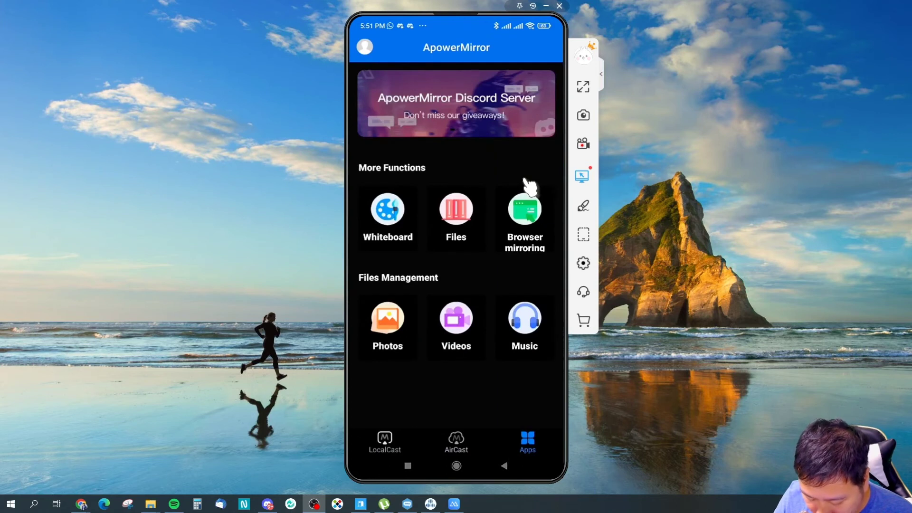
{"action": "left_click", "coordinate": [455, 320]}
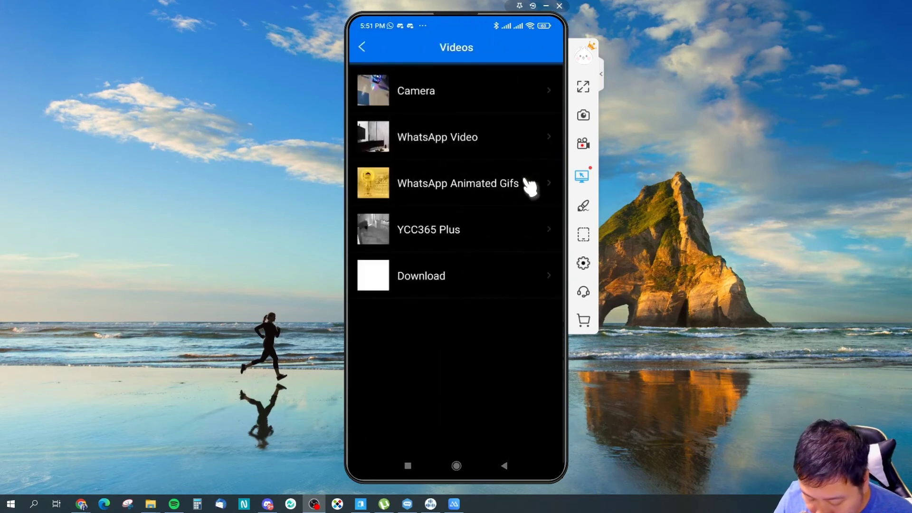
{"action": "left_click", "coordinate": [361, 47]}
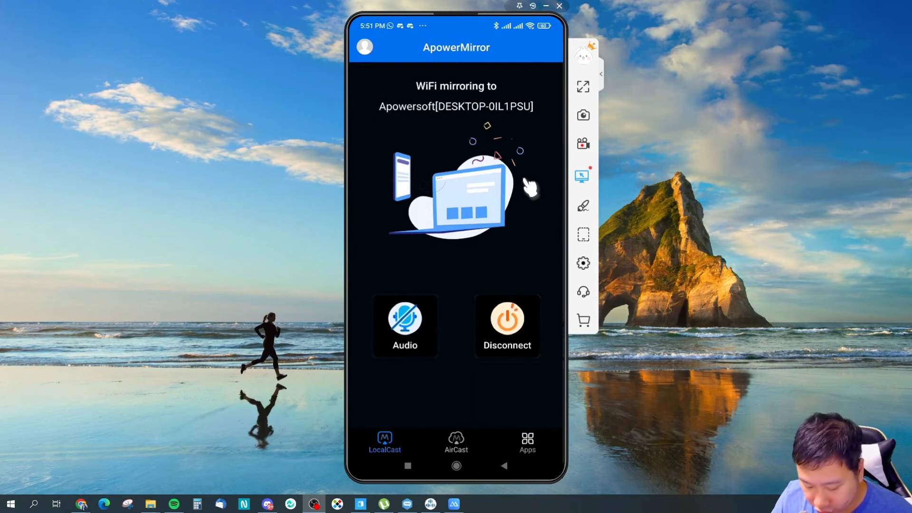
{"action": "left_click", "coordinate": [558, 6]}
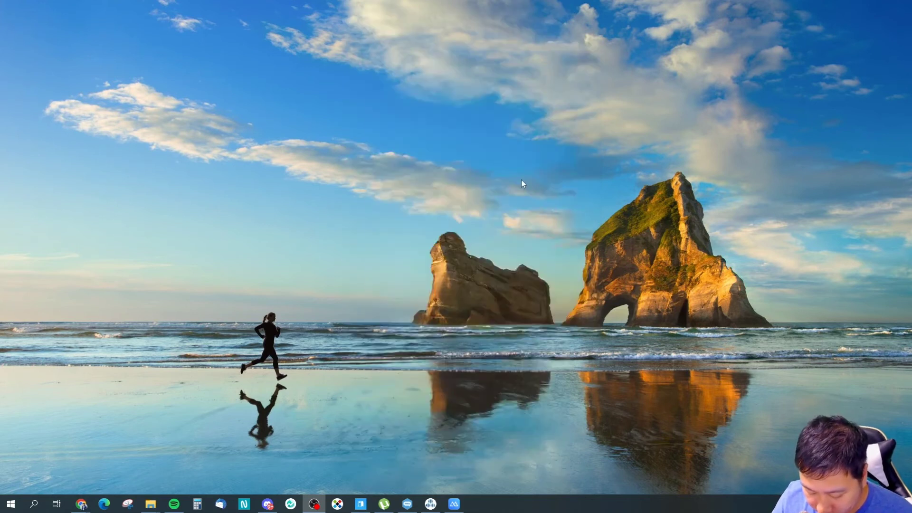
Relaunch the mirroring connection and approve START NOW on the screen-capture prompt.
{"action": "left_click", "coordinate": [312, 504]}
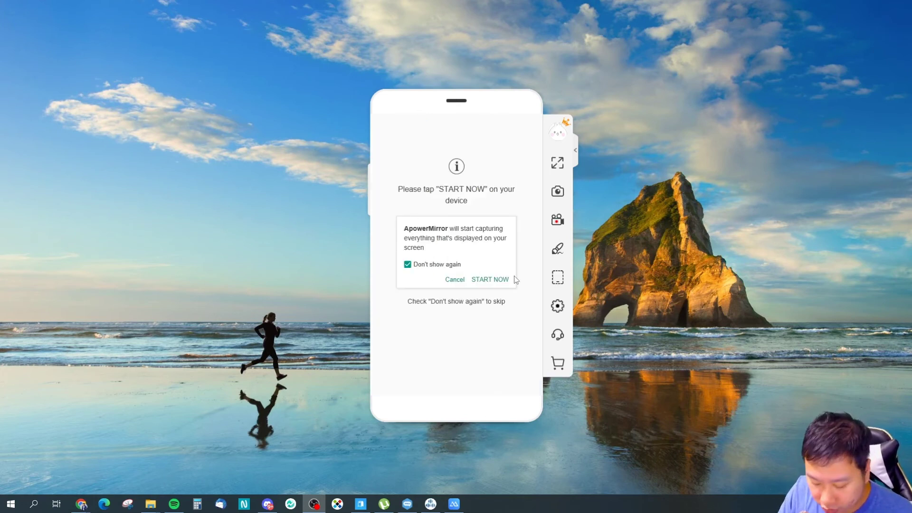
{"action": "left_click", "coordinate": [490, 279]}
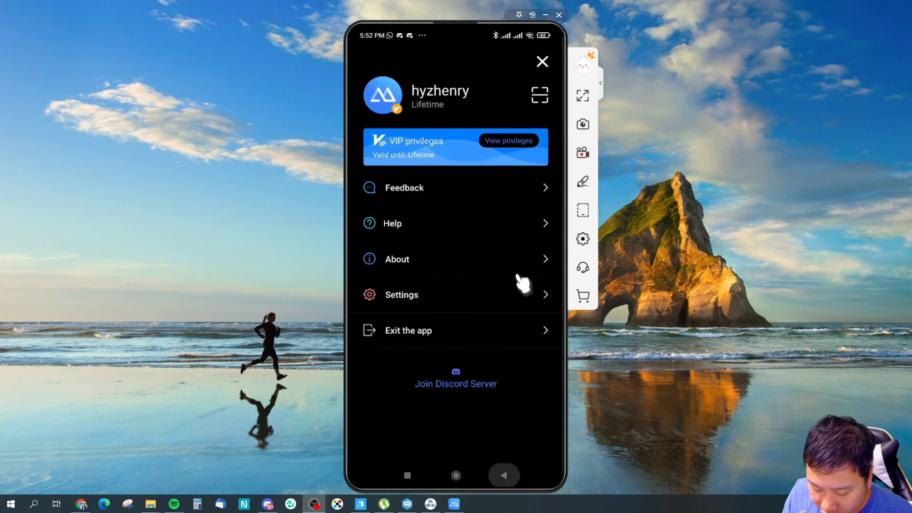
{"action": "left_click", "coordinate": [540, 61]}
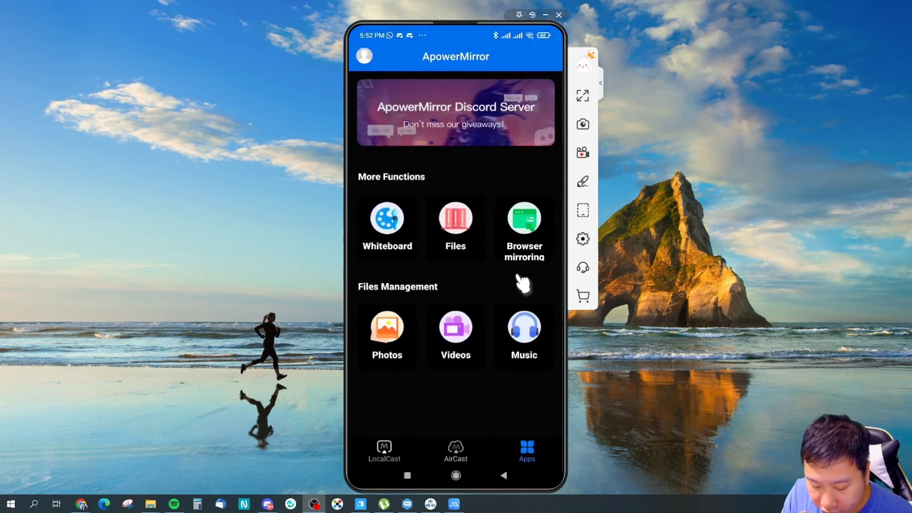
{"action": "left_click", "coordinate": [363, 56]}
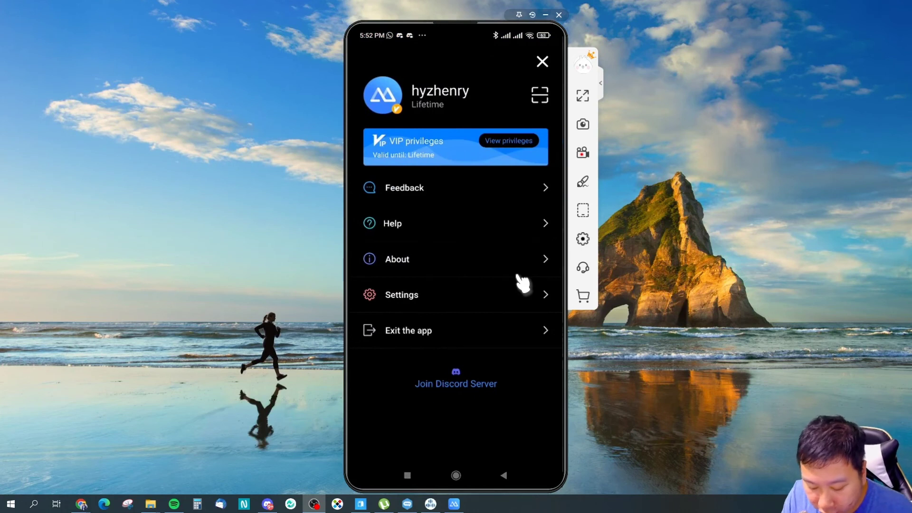
{"action": "left_click", "coordinate": [401, 294]}
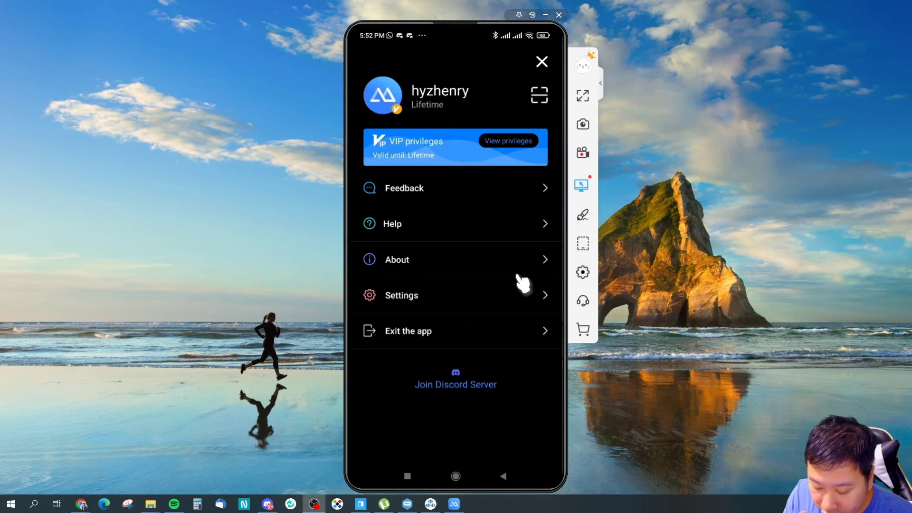
{"action": "left_click", "coordinate": [401, 295]}
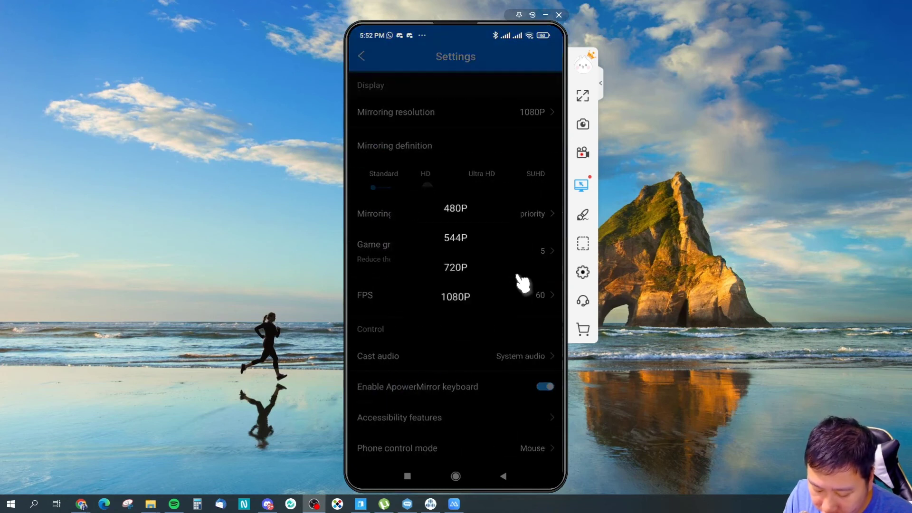
{"action": "left_click", "coordinate": [454, 208]}
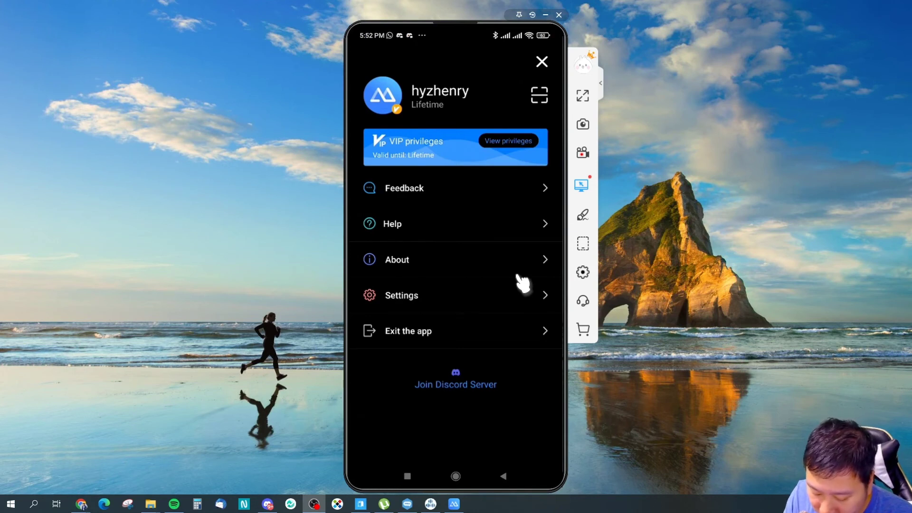
{"action": "left_click", "coordinate": [401, 295]}
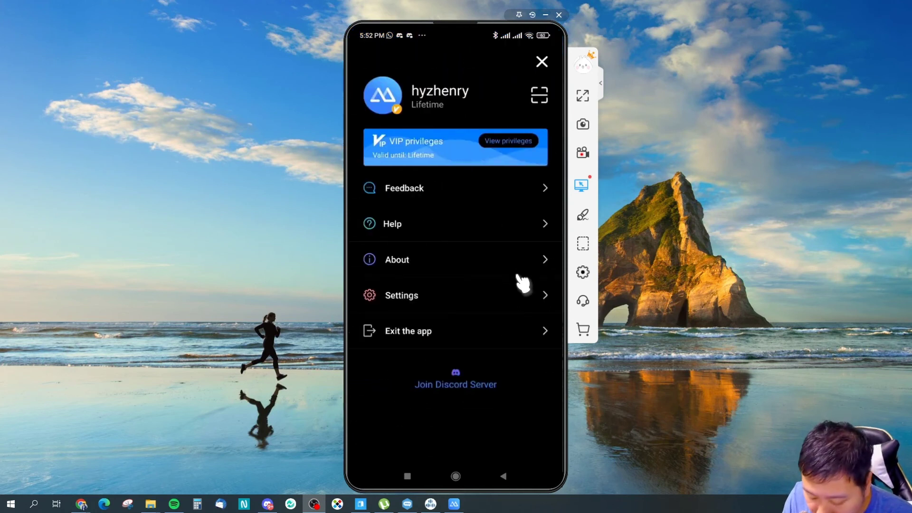
{"action": "left_click", "coordinate": [400, 295]}
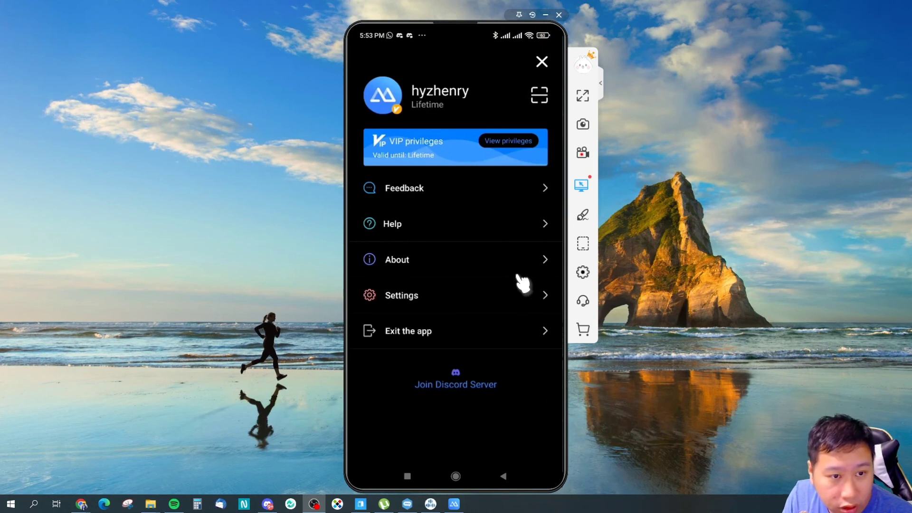
Enter the phone app's mirroring settings and view the Game graphics level choices.
{"action": "left_click", "coordinate": [401, 295]}
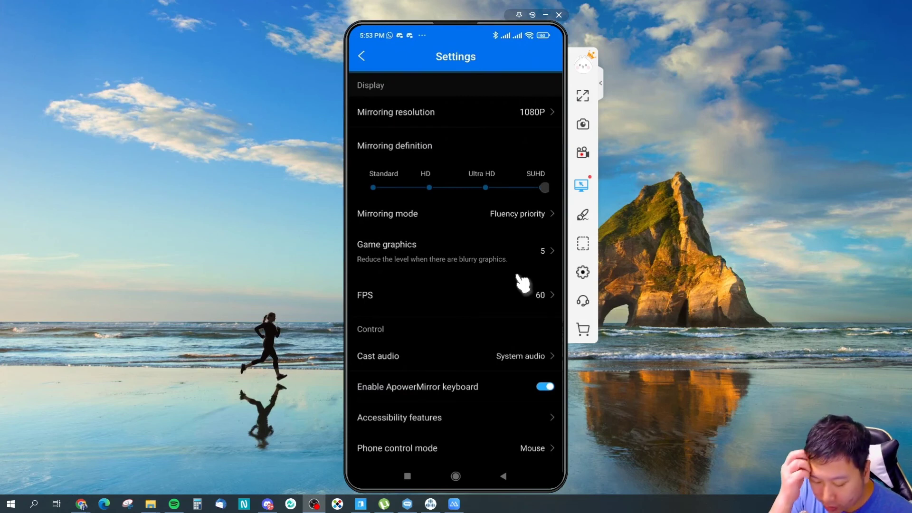
{"action": "scroll", "scroll_direction": "down", "scroll_amount": 3}
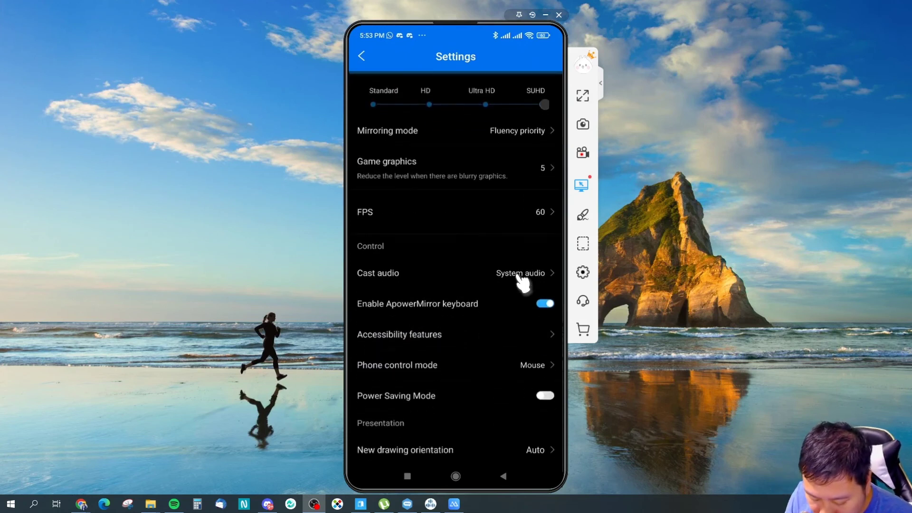
{"action": "scroll", "scroll_direction": "down", "scroll_amount": 3}
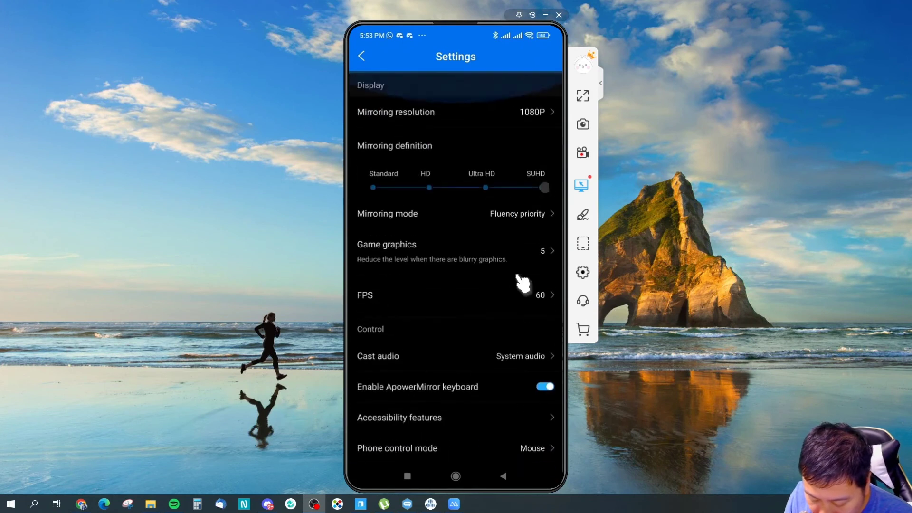
{"action": "left_click", "coordinate": [543, 250]}
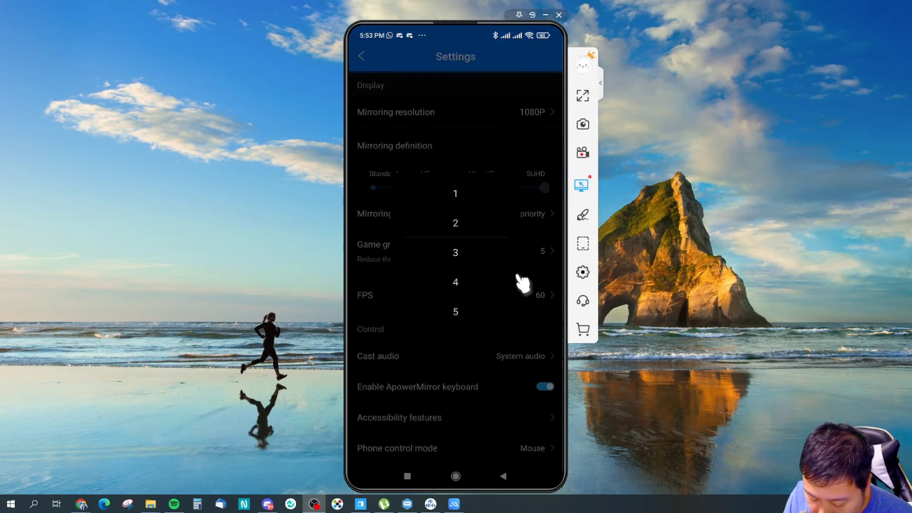
{"action": "scroll", "scroll_direction": "down", "scroll_amount": 3}
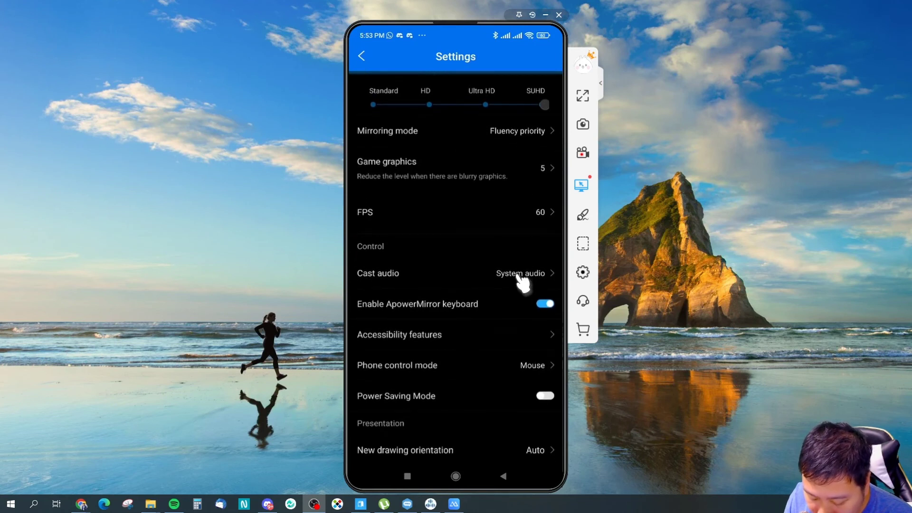
{"action": "scroll", "scroll_direction": "down", "scroll_amount": 3}
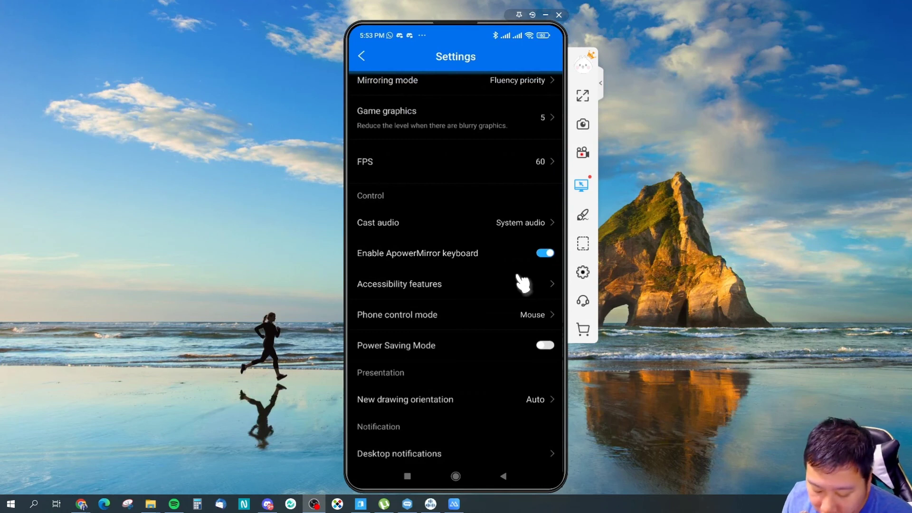
View the Accessibility features page, then return to the settings list.
{"action": "scroll", "scroll_direction": "down", "scroll_amount": 3}
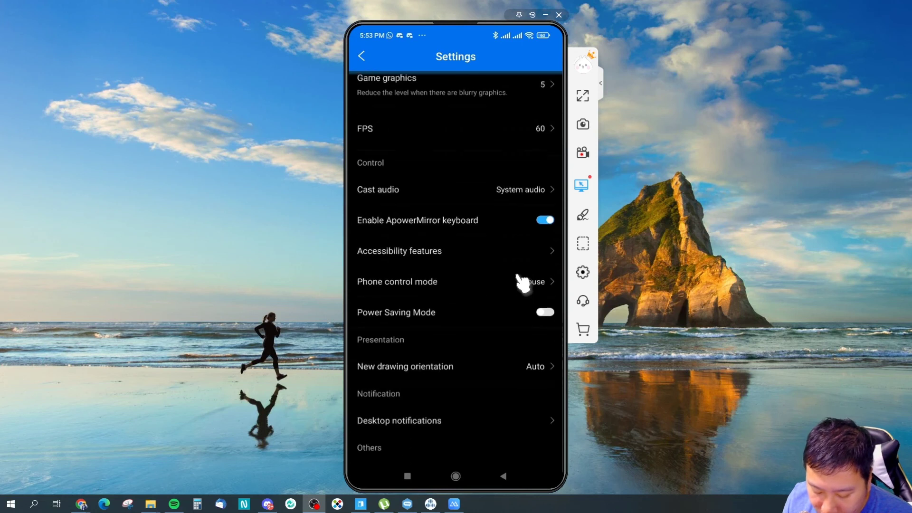
{"action": "scroll", "scroll_direction": "down", "scroll_amount": 3}
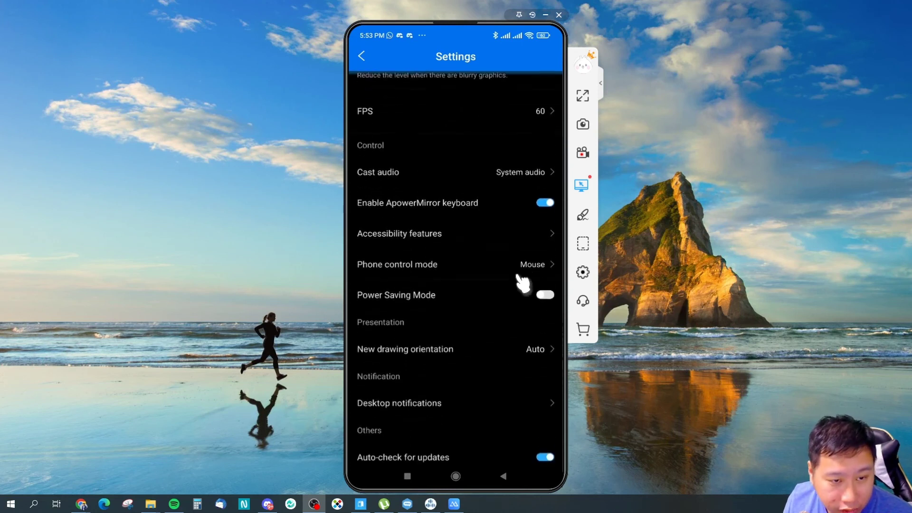
{"action": "left_click", "coordinate": [399, 234]}
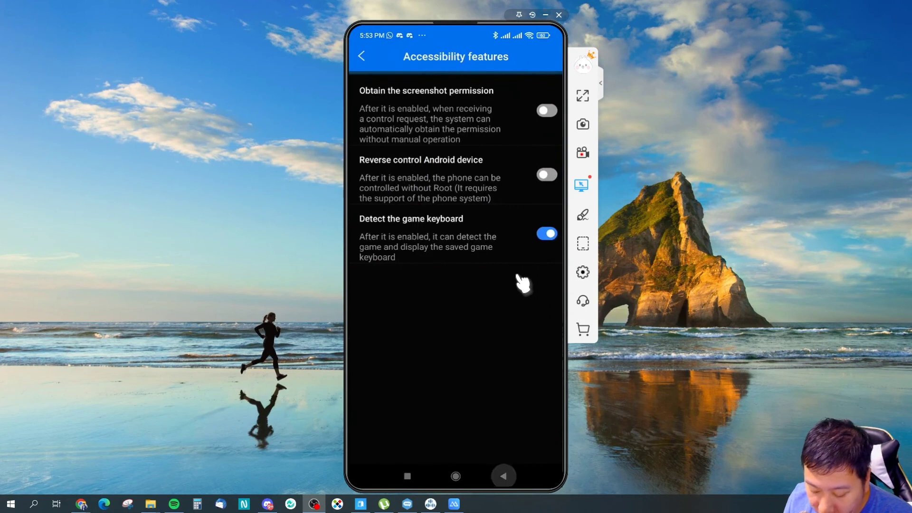
{"action": "left_click", "coordinate": [361, 56]}
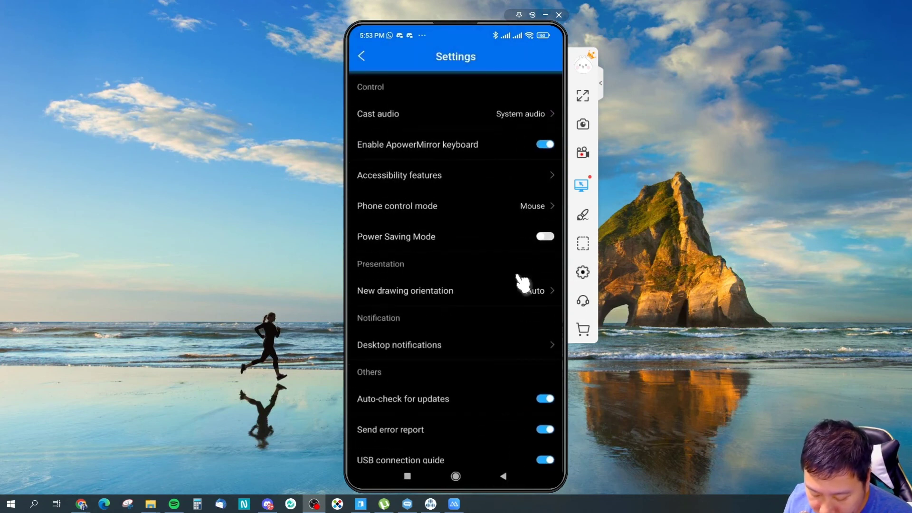